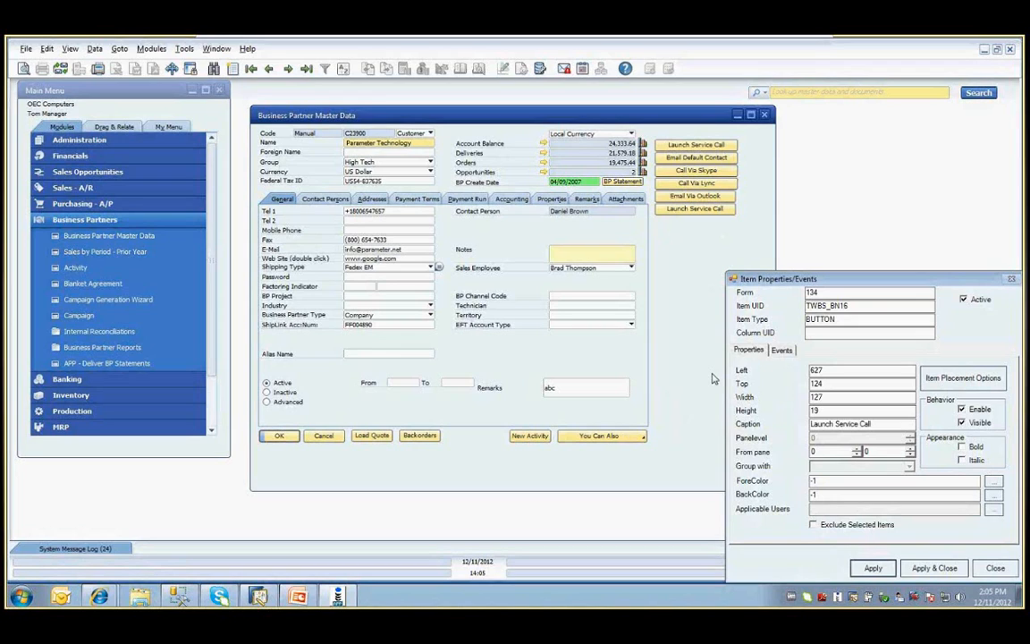
Define a new procedure for the Launch Service Call button's CLICK event.
{"action": "left_click", "coordinate": [780, 349]}
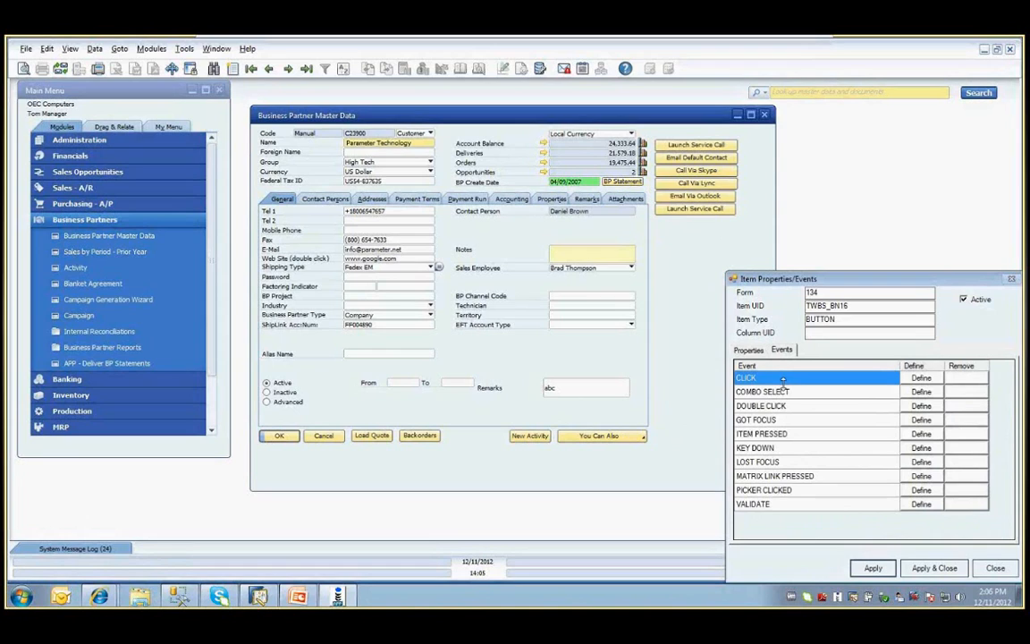
{"action": "left_click", "coordinate": [920, 377]}
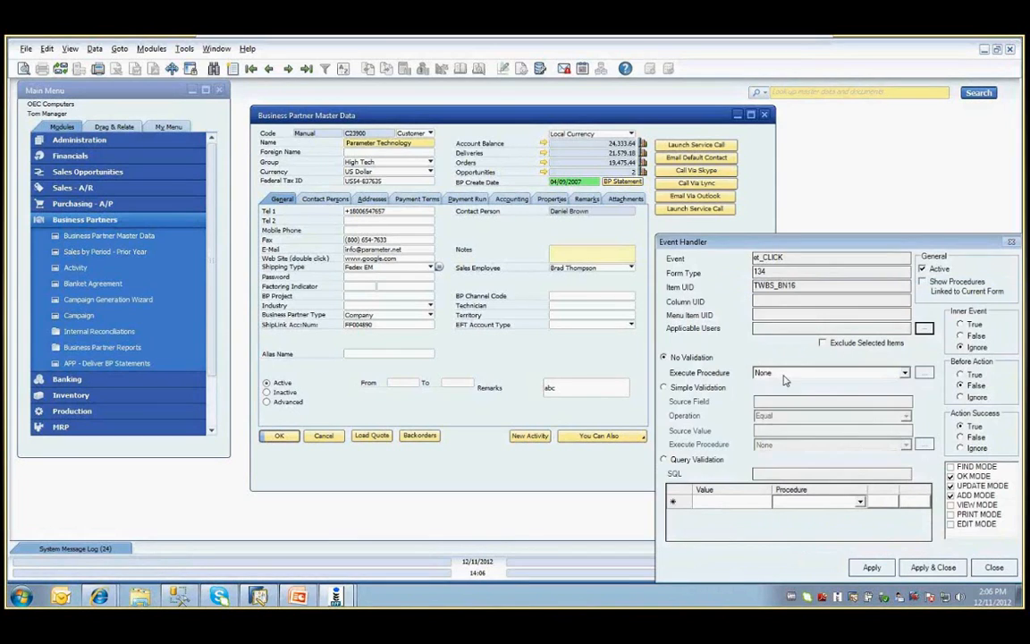
{"action": "left_click", "coordinate": [905, 373]}
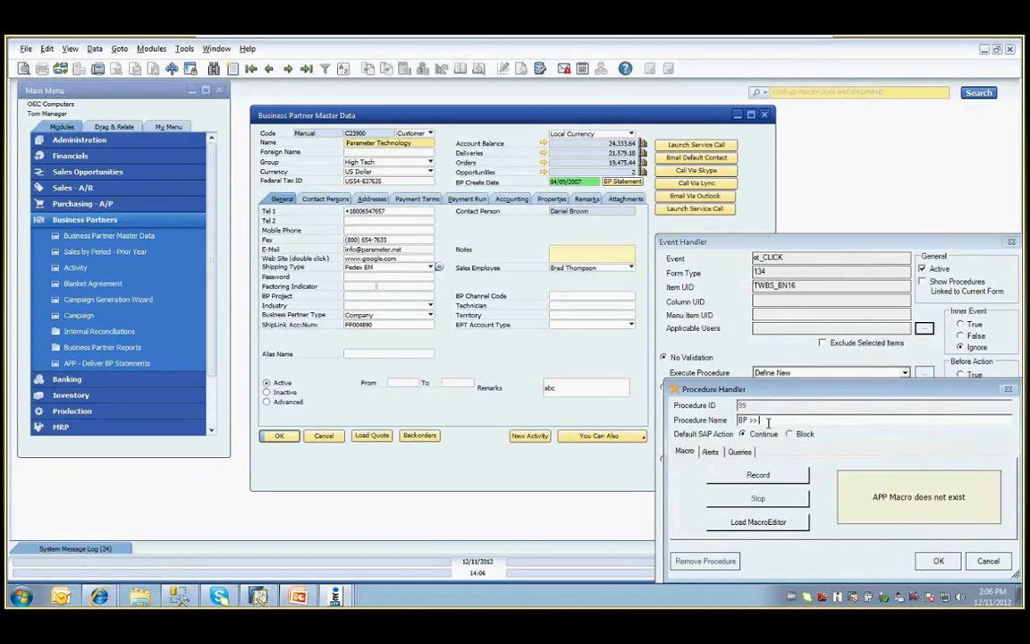
Name the new procedure BP >> Launch Service Call2.
{"action": "type", "text": "Launch"}
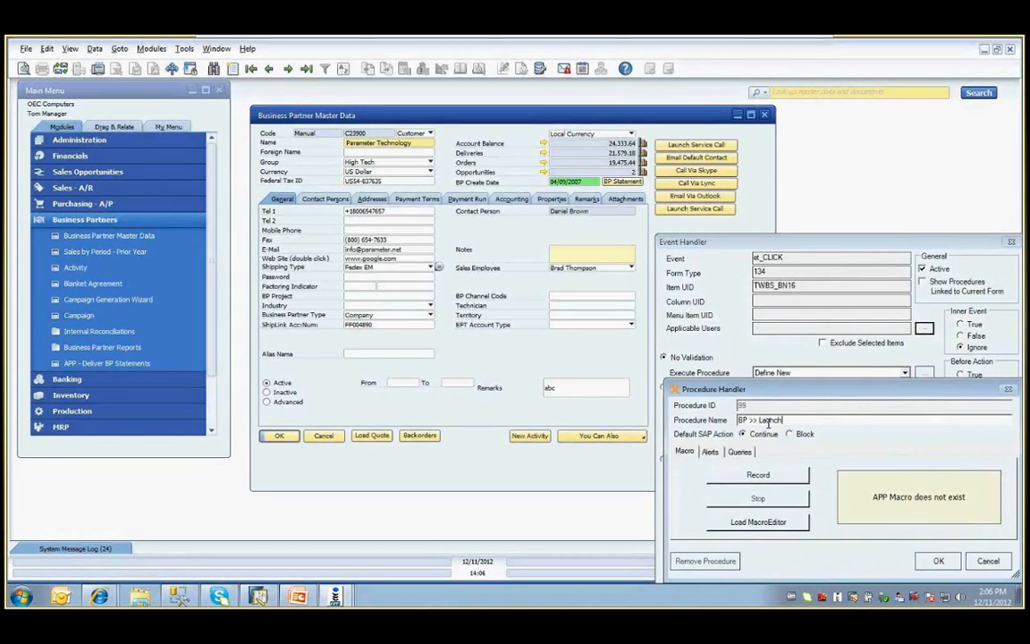
{"action": "type", "text": "Service Call2"}
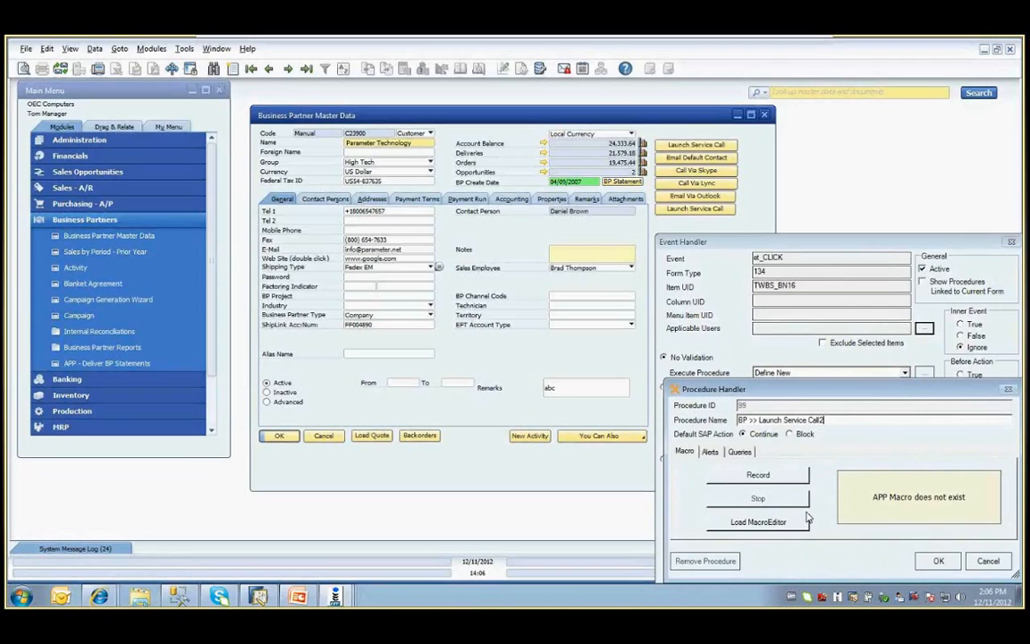
{"action": "mouse_move", "coordinate": [798, 564]}
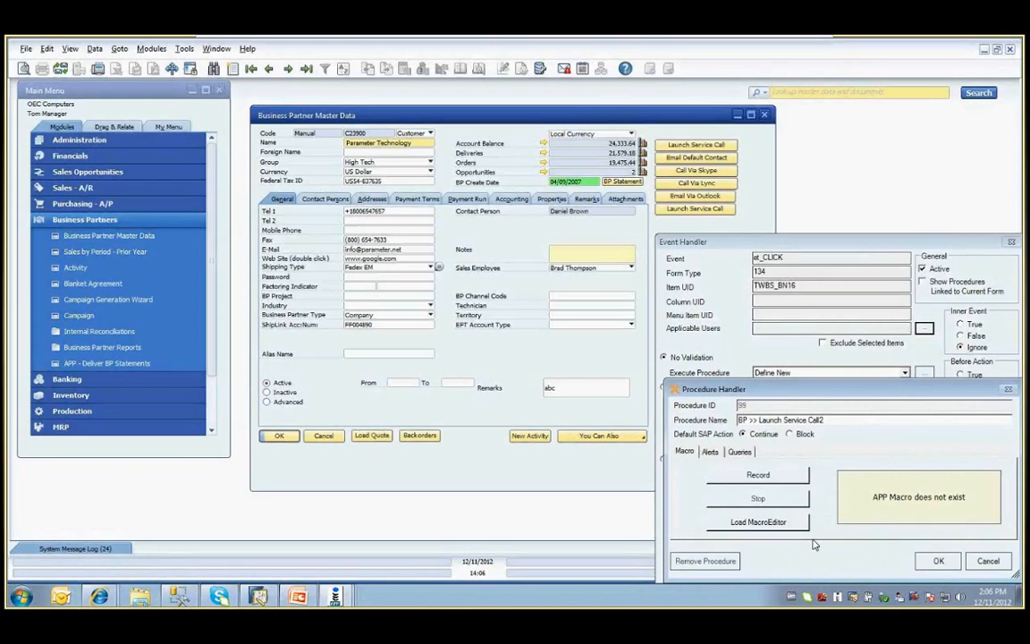
Start recording the macro and copy the business partner's BP Code.
{"action": "left_click", "coordinate": [759, 475]}
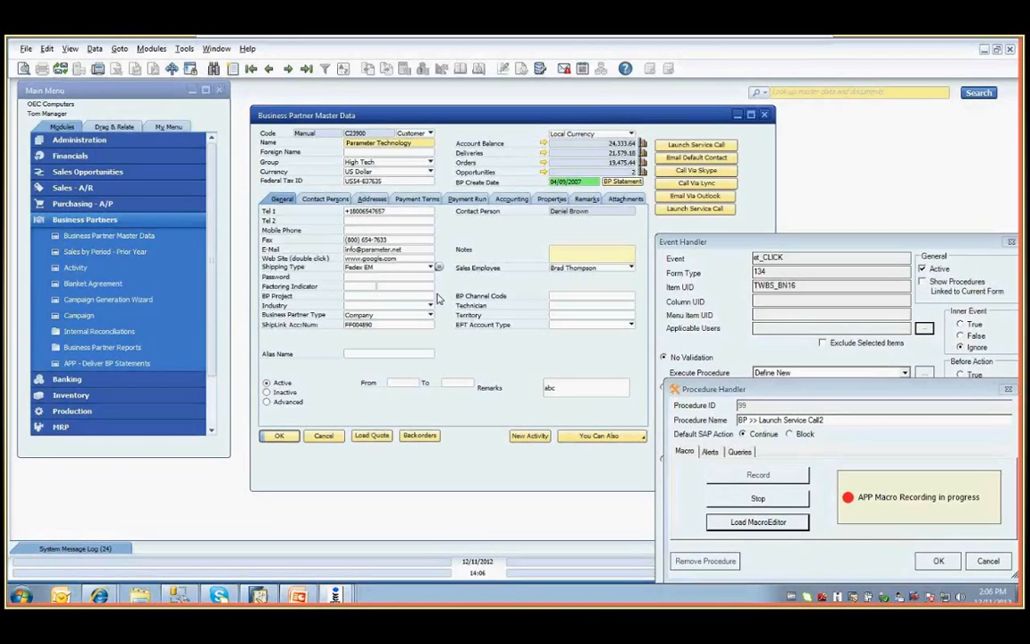
{"action": "mouse_move", "coordinate": [443, 218]}
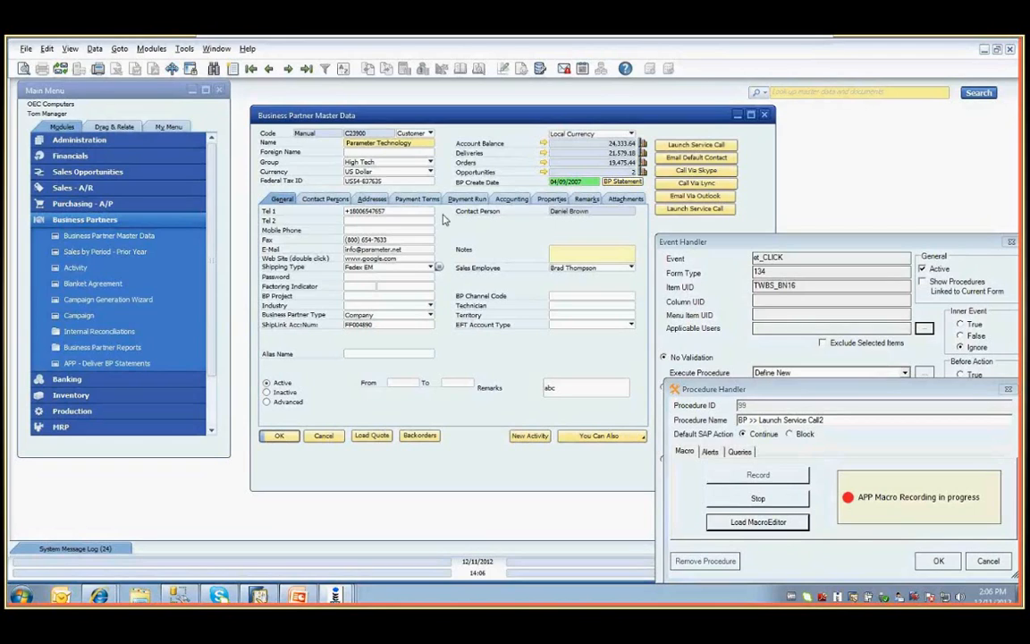
{"action": "left_click", "coordinate": [356, 132]}
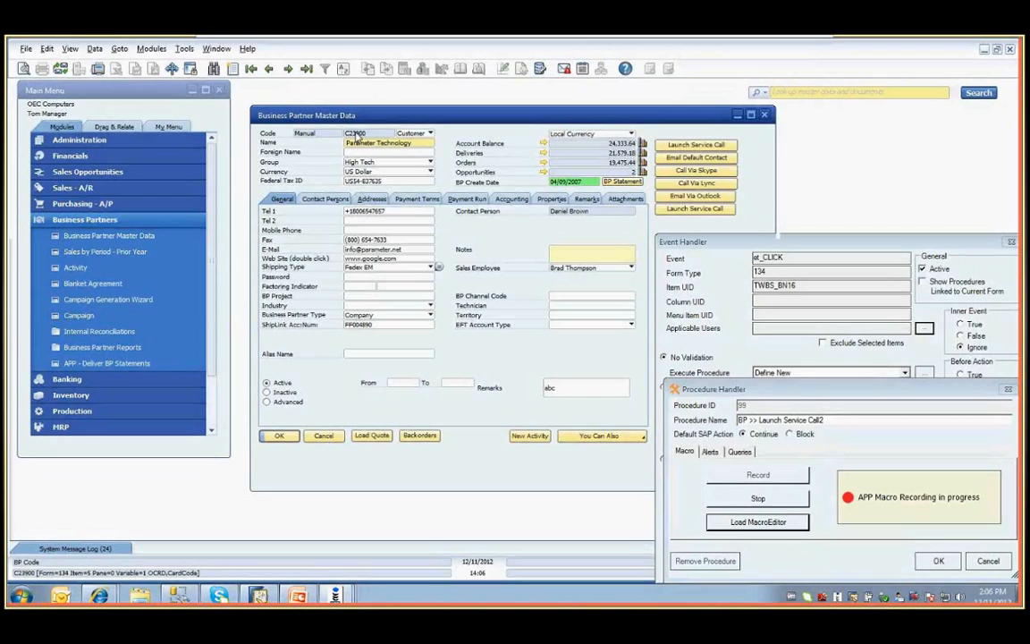
{"action": "right_click", "coordinate": [376, 143]}
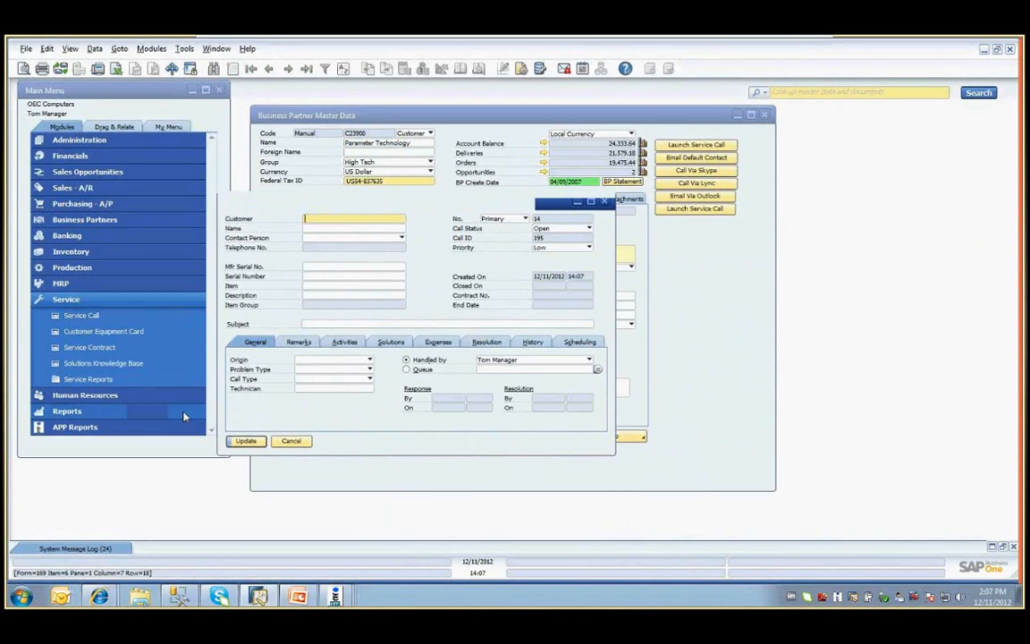
Paste CardCode C23900 into the service call's Customer field via APP Customizer.
{"action": "right_click", "coordinate": [354, 219]}
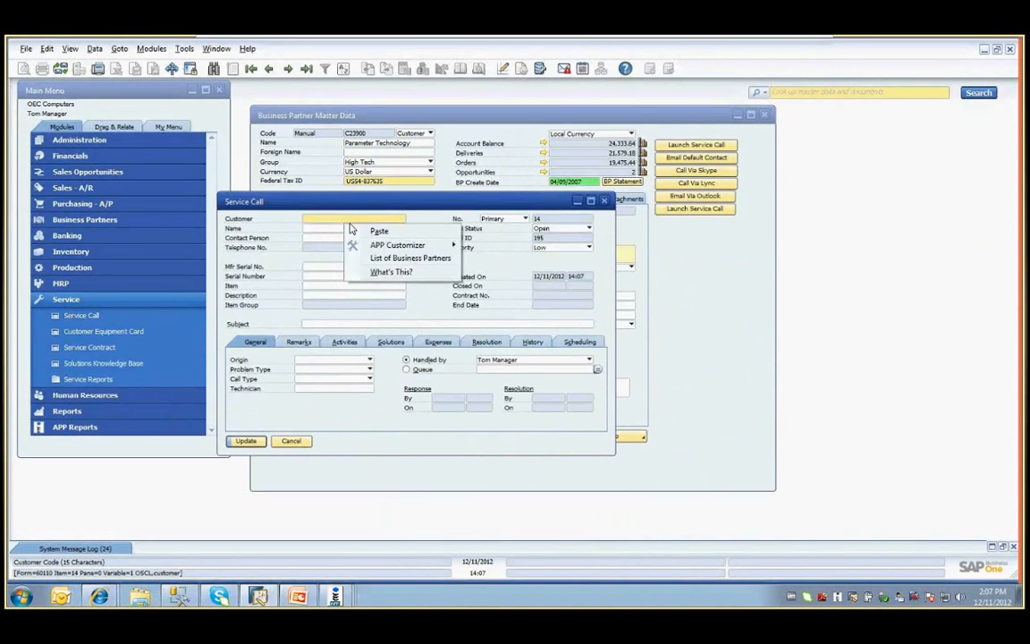
{"action": "mouse_move", "coordinate": [397, 246]}
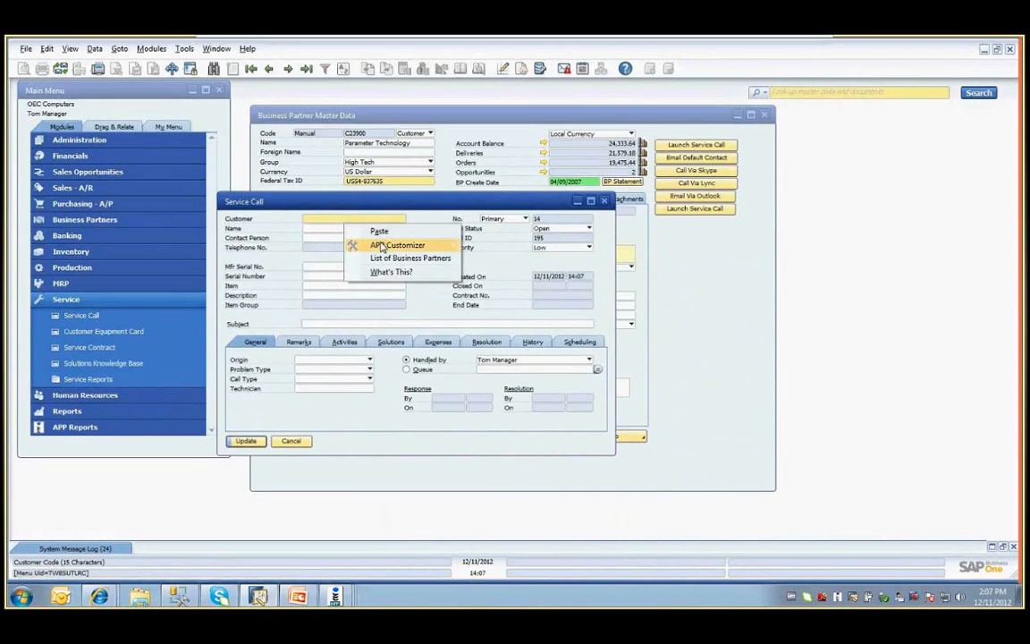
{"action": "left_click", "coordinate": [397, 245]}
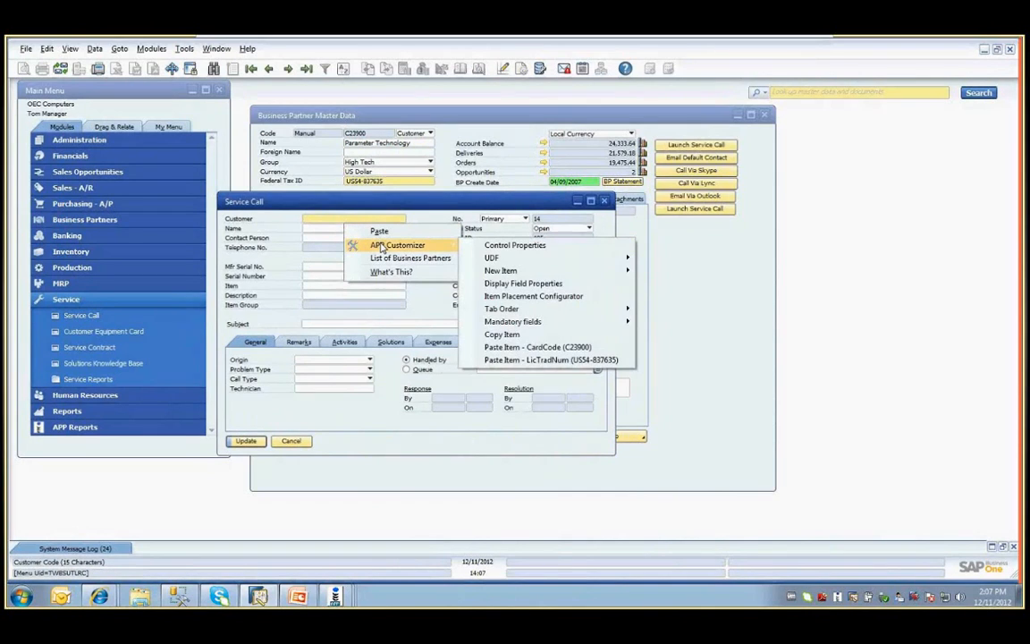
{"action": "mouse_move", "coordinate": [490, 258]}
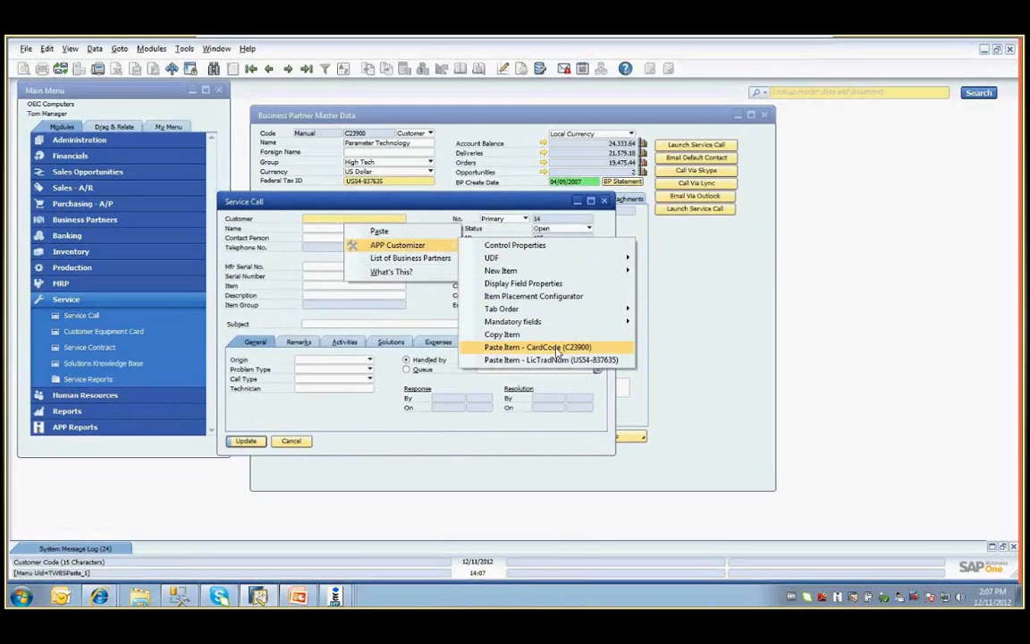
{"action": "left_click", "coordinate": [537, 347]}
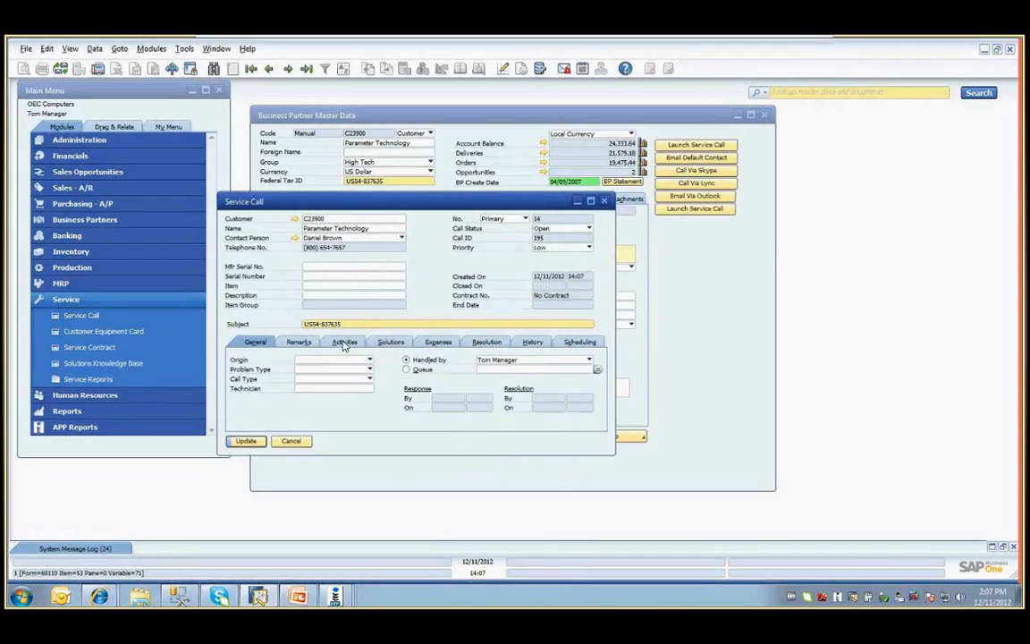
Create a new activity from the service call's Activities tab.
{"action": "left_click", "coordinate": [349, 341]}
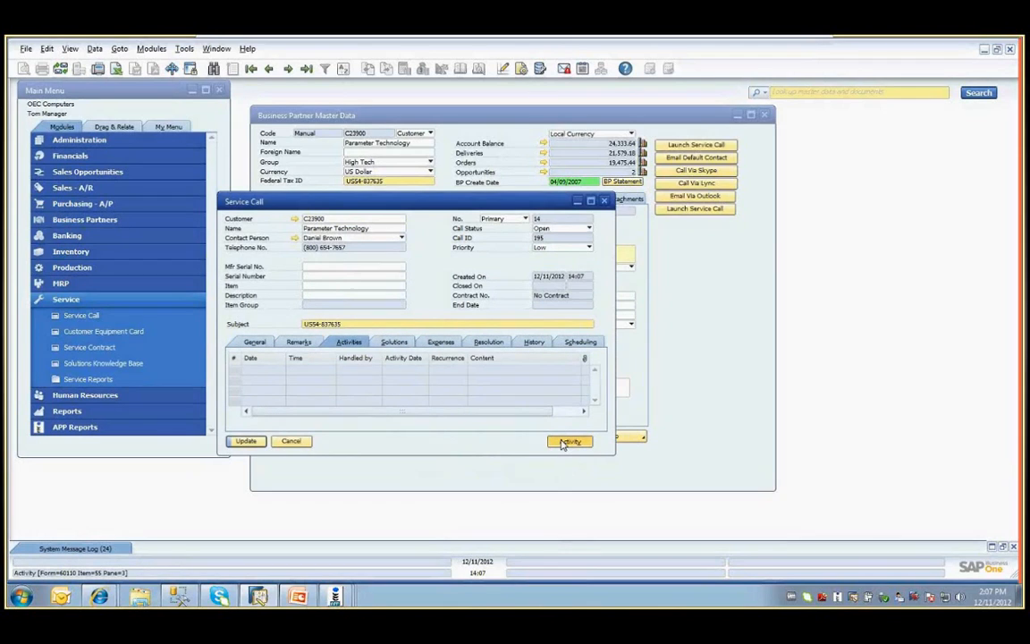
{"action": "left_click", "coordinate": [569, 440]}
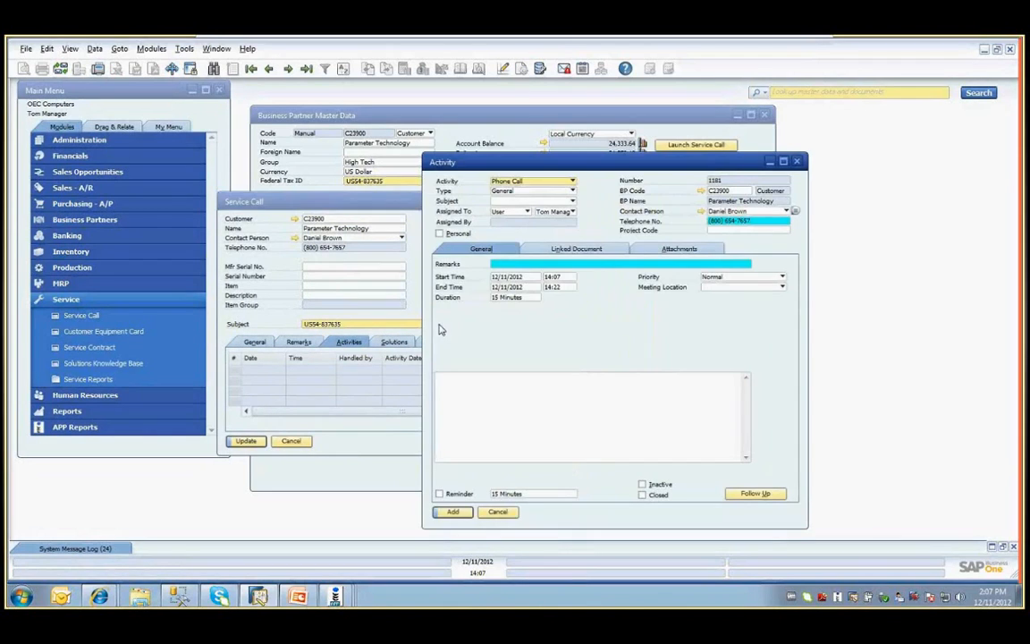
{"action": "mouse_move", "coordinate": [408, 428]}
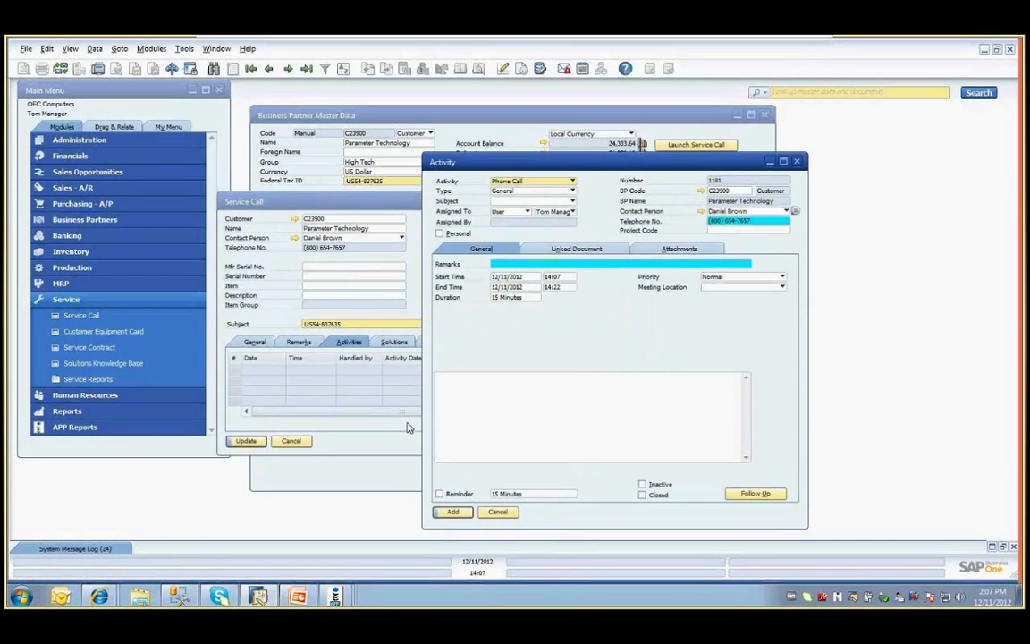
{"action": "mouse_move", "coordinate": [384, 590]}
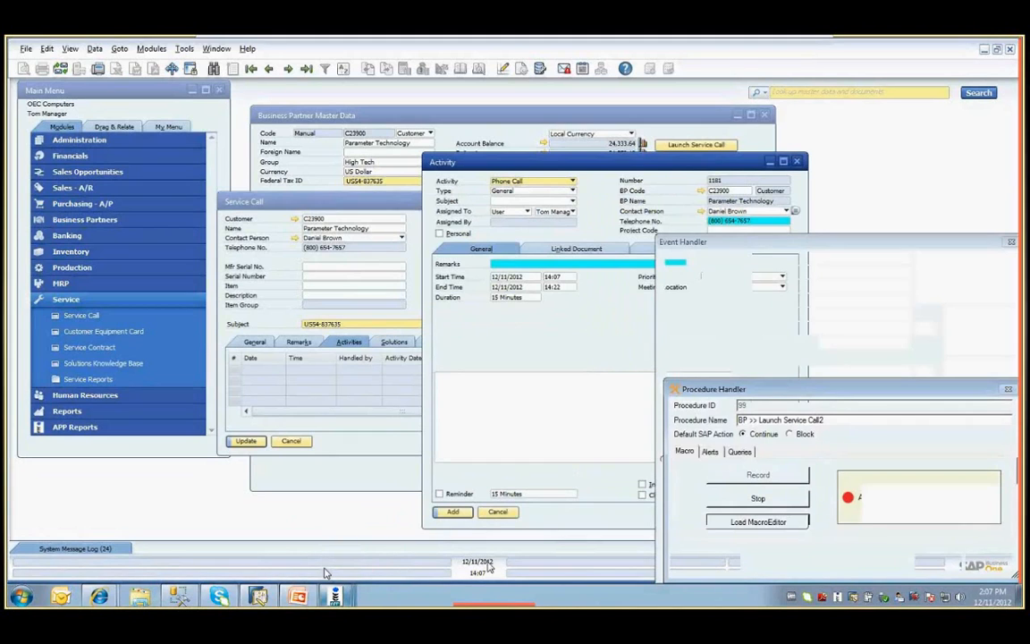
Stop the macro recording and test Launch Service Call for Parameter Technology.
{"action": "left_click", "coordinate": [759, 497]}
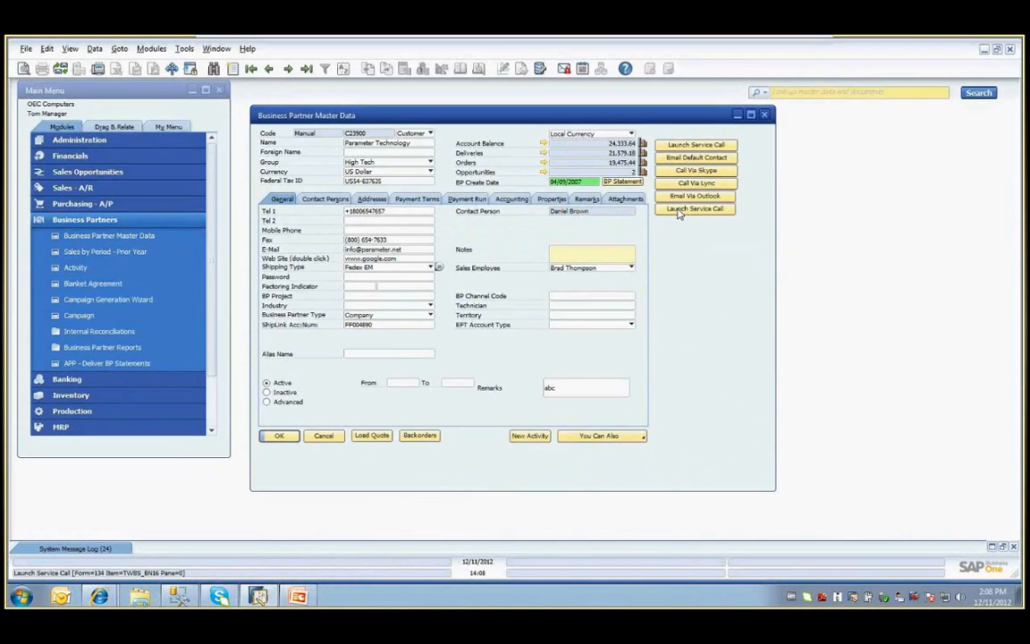
{"action": "left_click", "coordinate": [696, 207]}
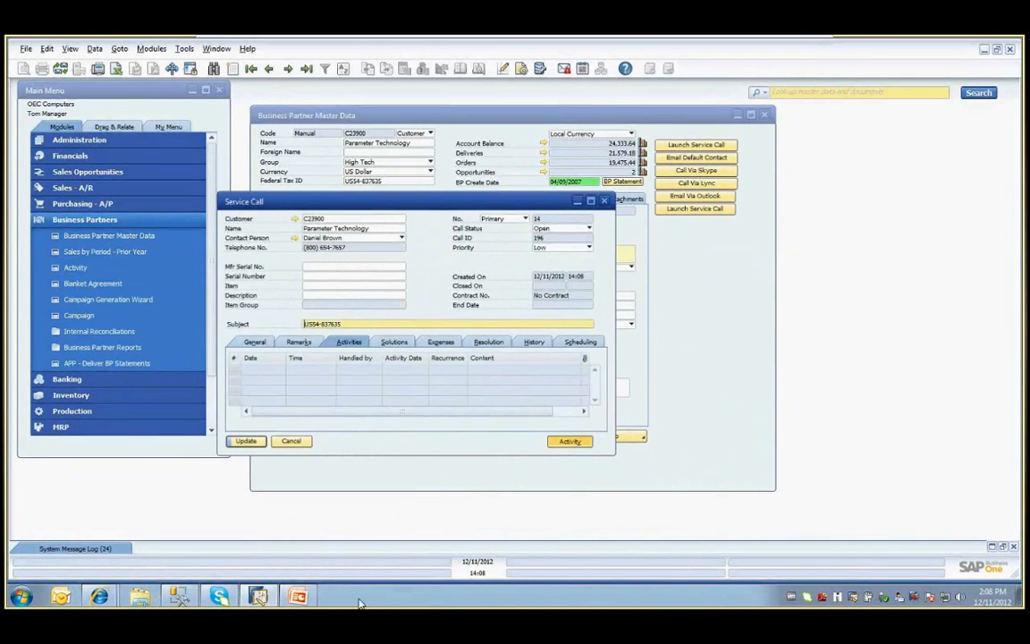
{"action": "left_click", "coordinate": [569, 440]}
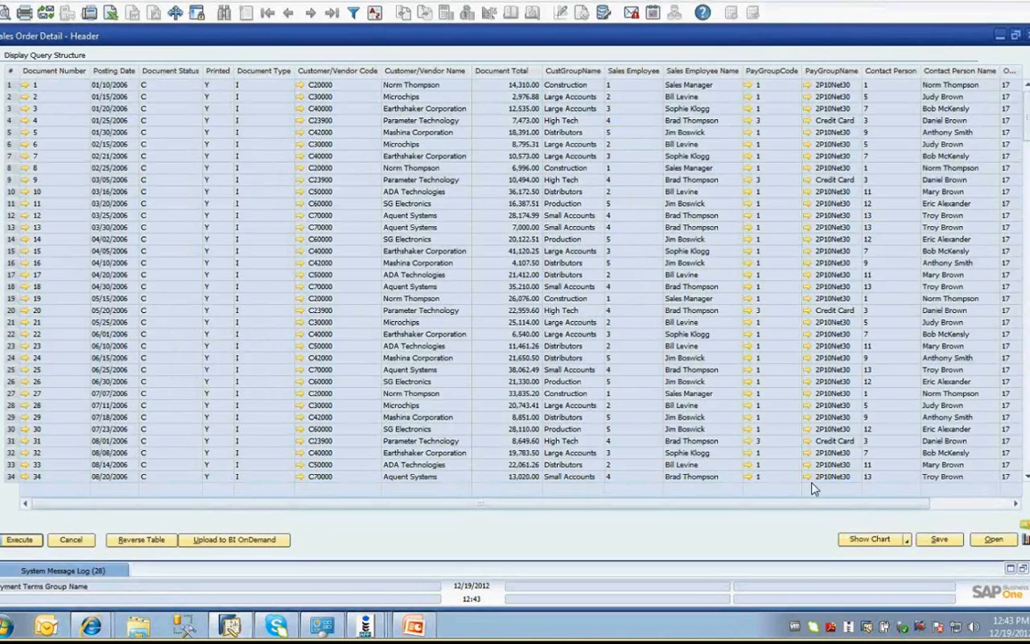
Scroll the Sales Order Detail query results to see the remaining columns.
{"action": "scroll", "scroll_direction": "right", "scroll_amount": 3}
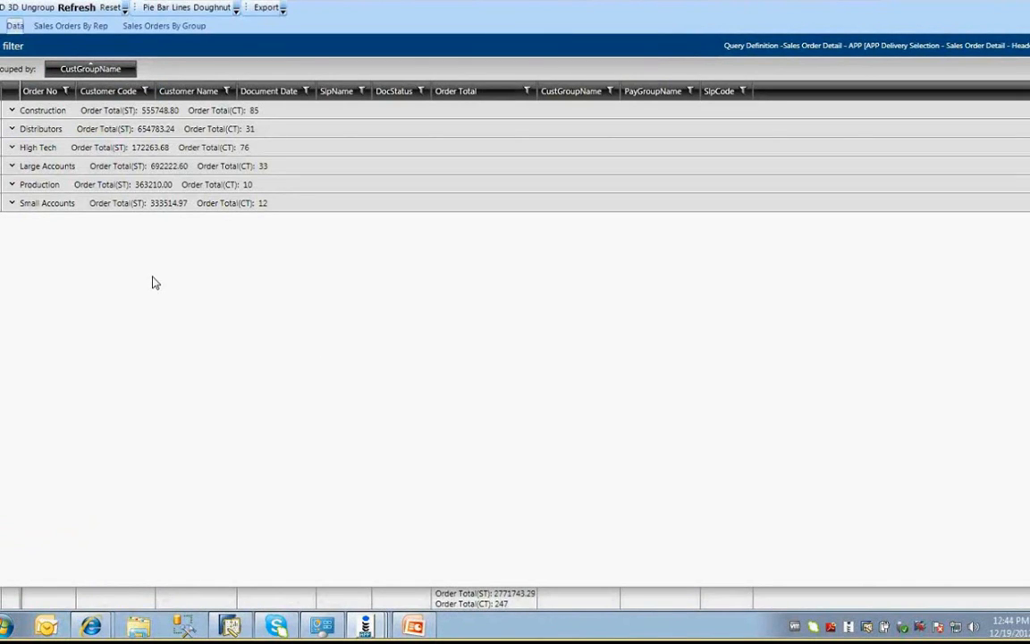
{"action": "mouse_move", "coordinate": [140, 251]}
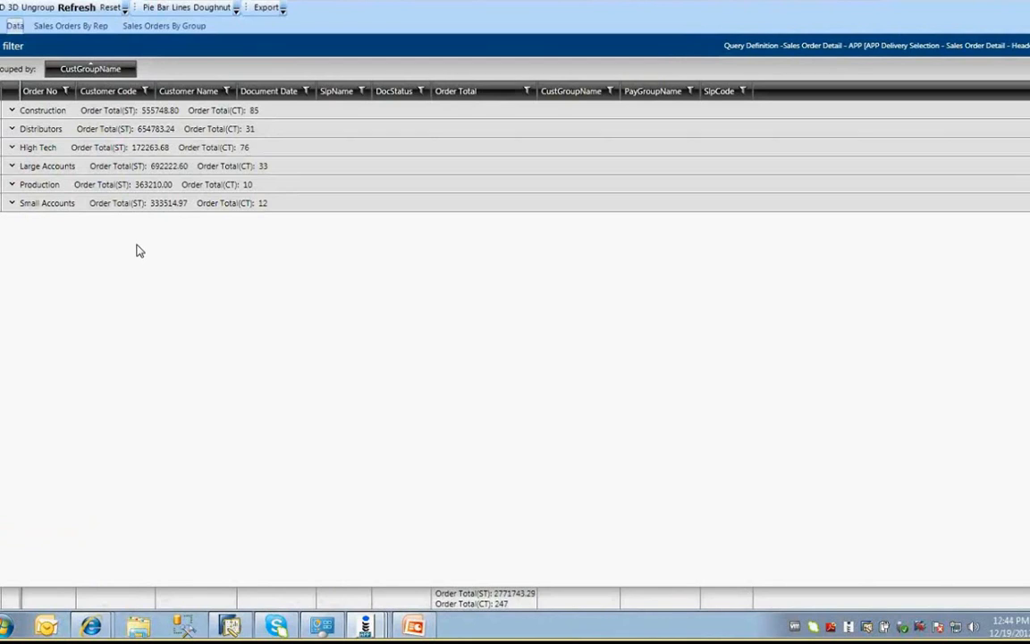
{"action": "mouse_move", "coordinate": [134, 250]}
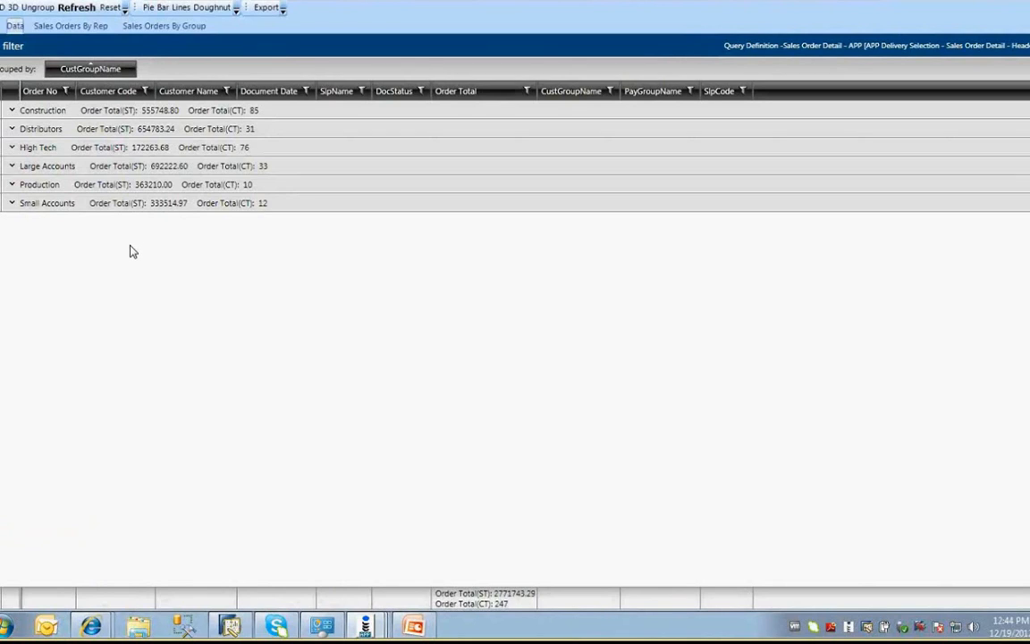
{"action": "mouse_move", "coordinate": [121, 266]}
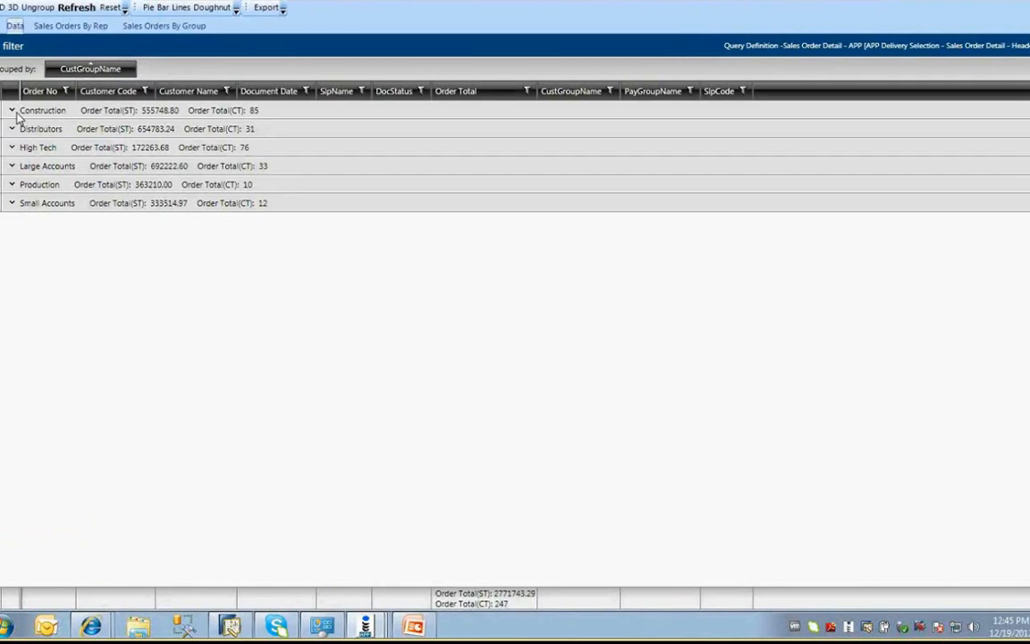
{"action": "mouse_move", "coordinate": [18, 121]}
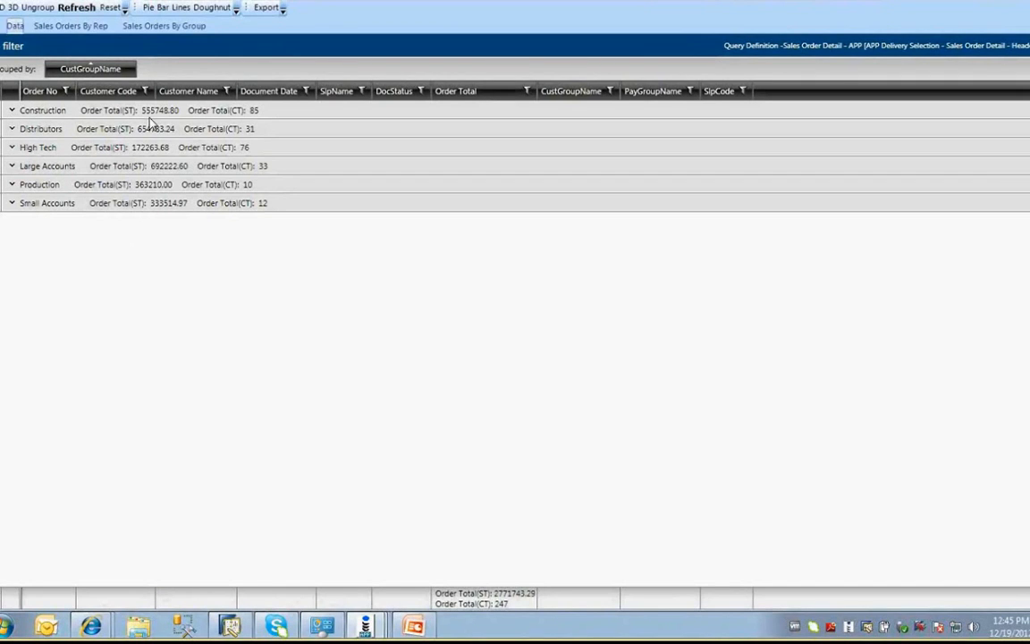
{"action": "mouse_move", "coordinate": [152, 124]}
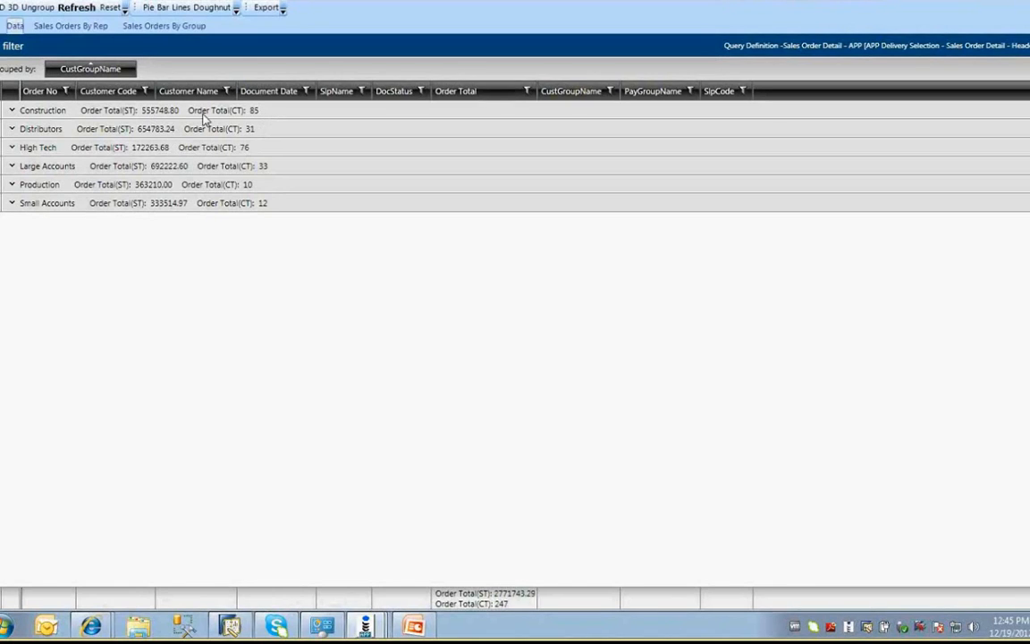
{"action": "mouse_move", "coordinate": [254, 122]}
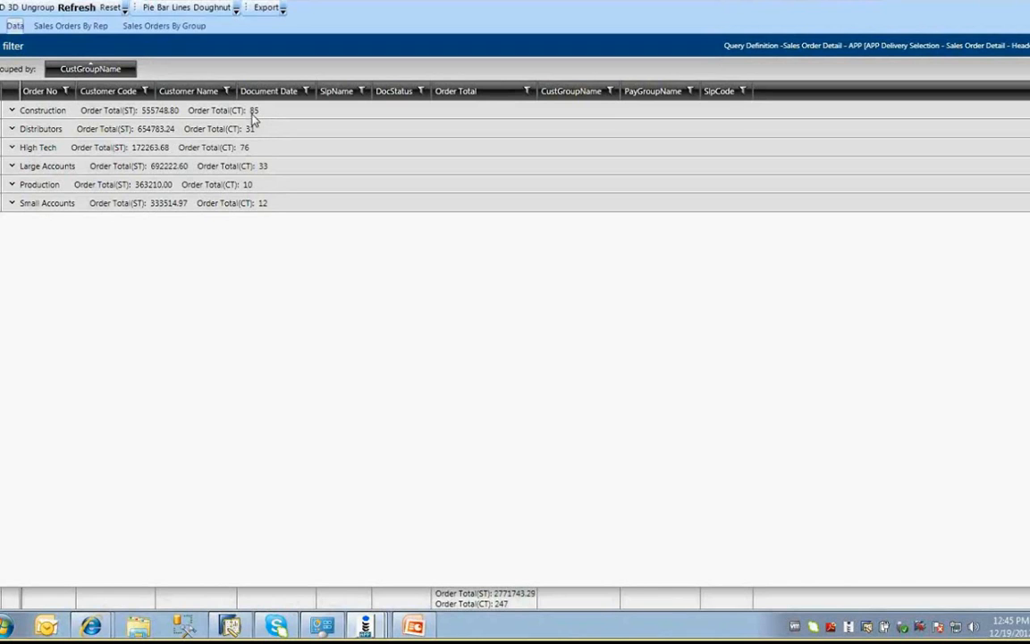
Expand and collapse the Construction group to review its orders.
{"action": "left_click", "coordinate": [12, 111]}
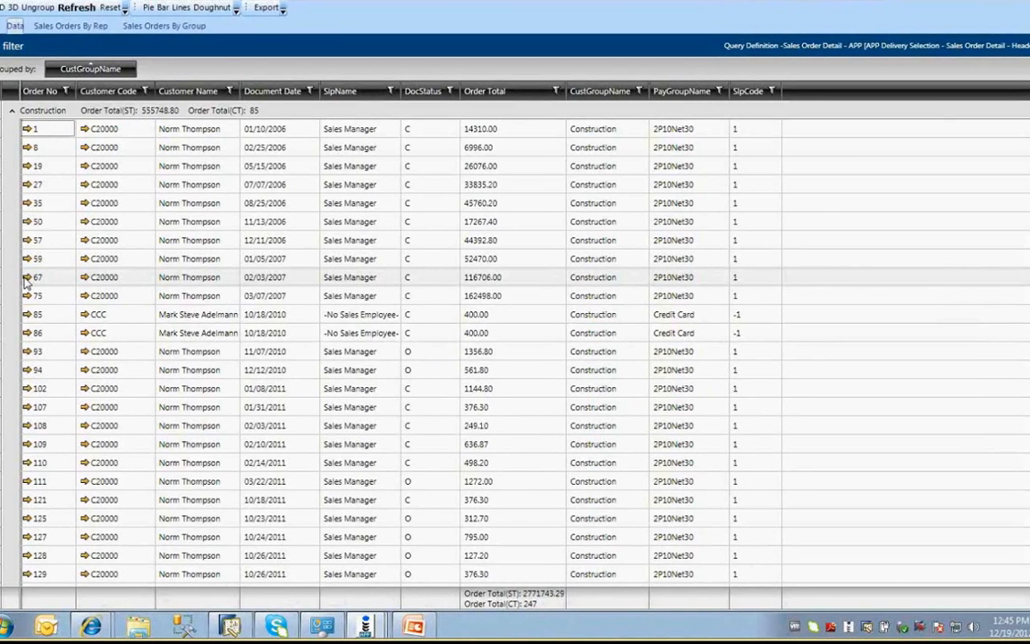
{"action": "left_click", "coordinate": [13, 111]}
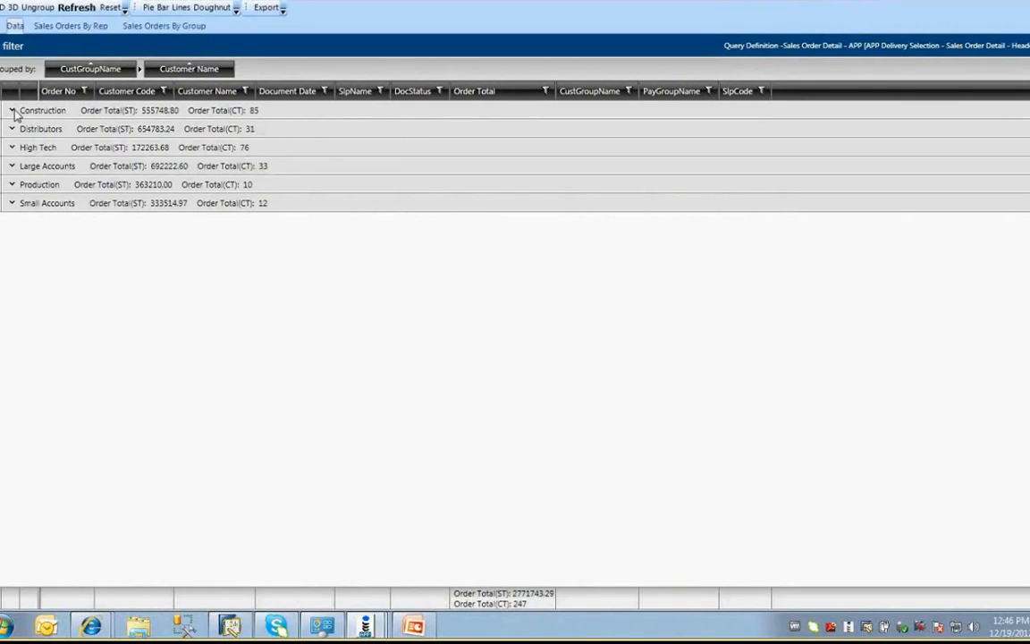
Review Small Accounts and Construction subgroups, then show the DocStatus filter values C and O.
{"action": "left_click", "coordinate": [12, 111]}
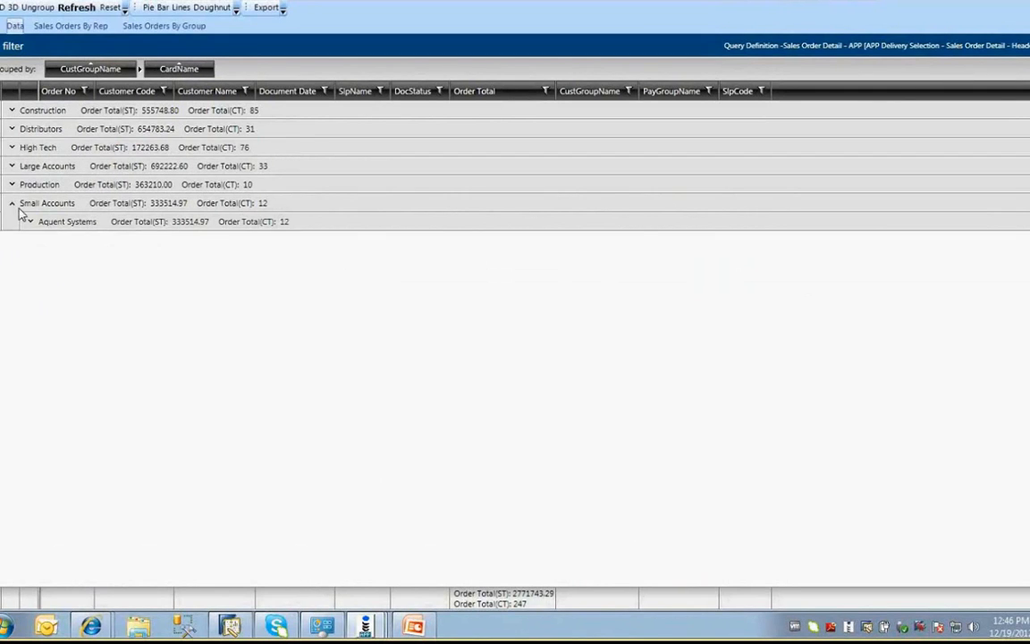
{"action": "left_click", "coordinate": [13, 204]}
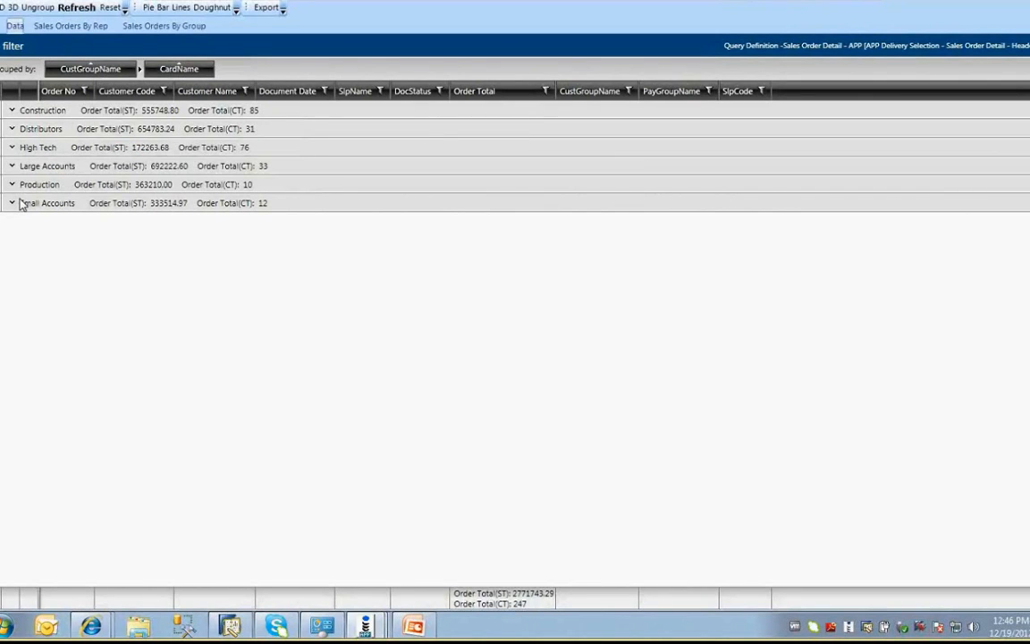
{"action": "left_click", "coordinate": [11, 111]}
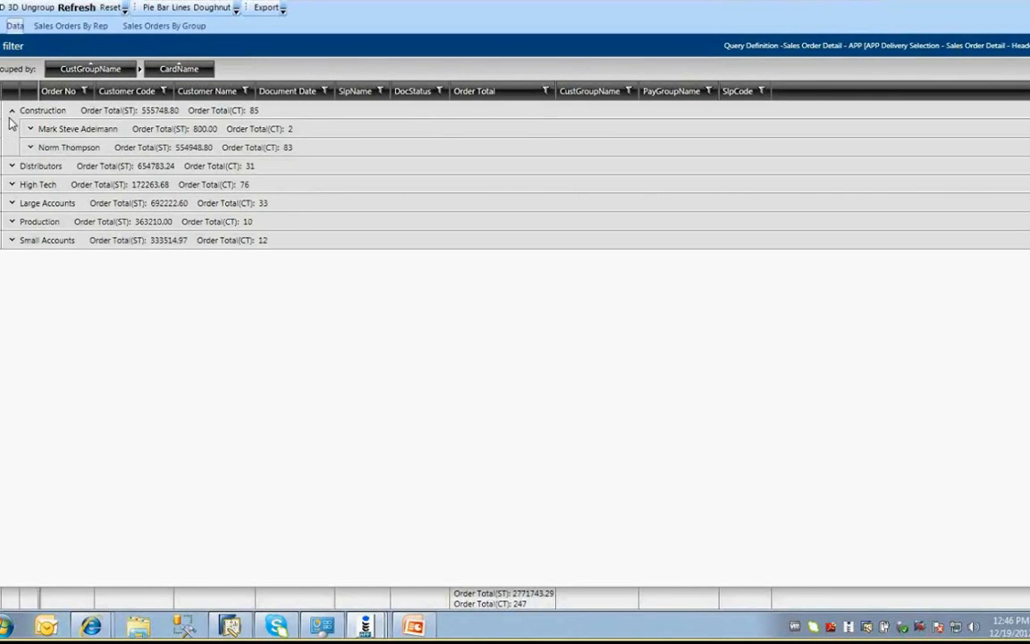
{"action": "left_click", "coordinate": [440, 89]}
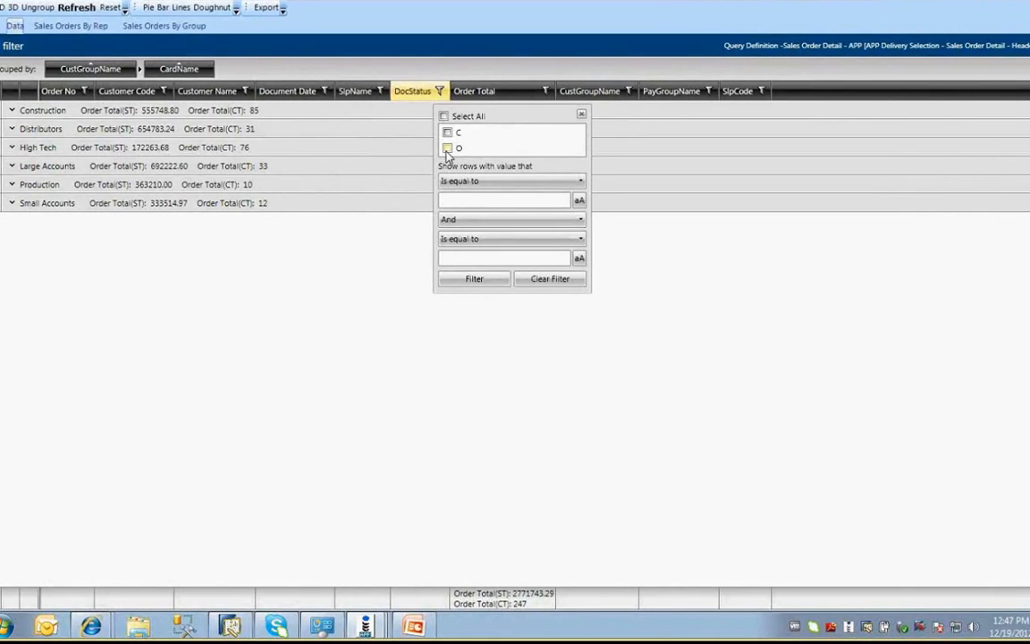
Filter to status O orders, clear the filter, and reset to grouping by CustGroupName only.
{"action": "left_click", "coordinate": [447, 146]}
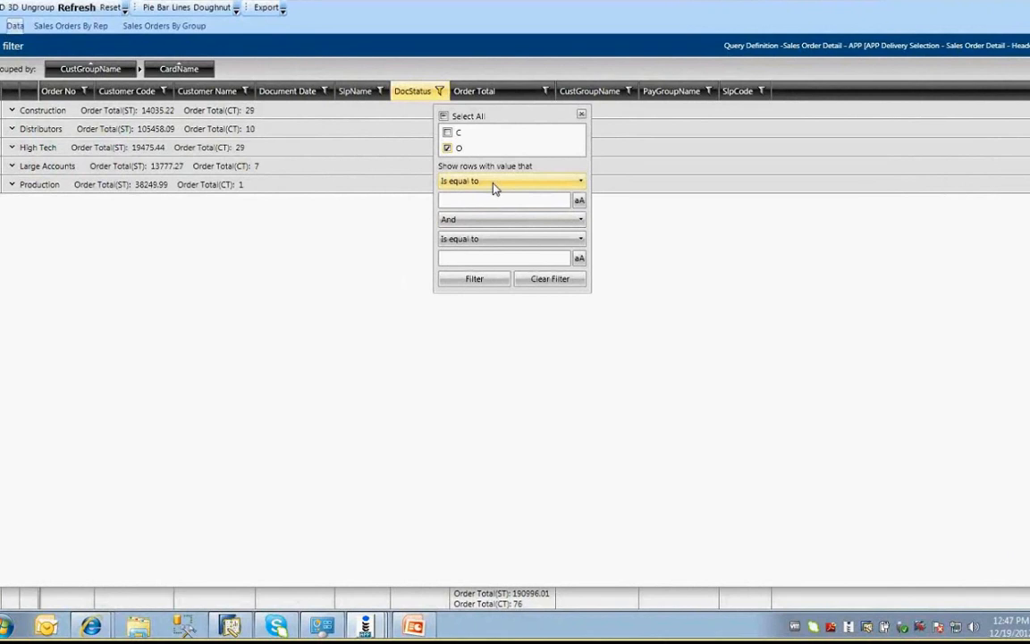
{"action": "left_click", "coordinate": [579, 181]}
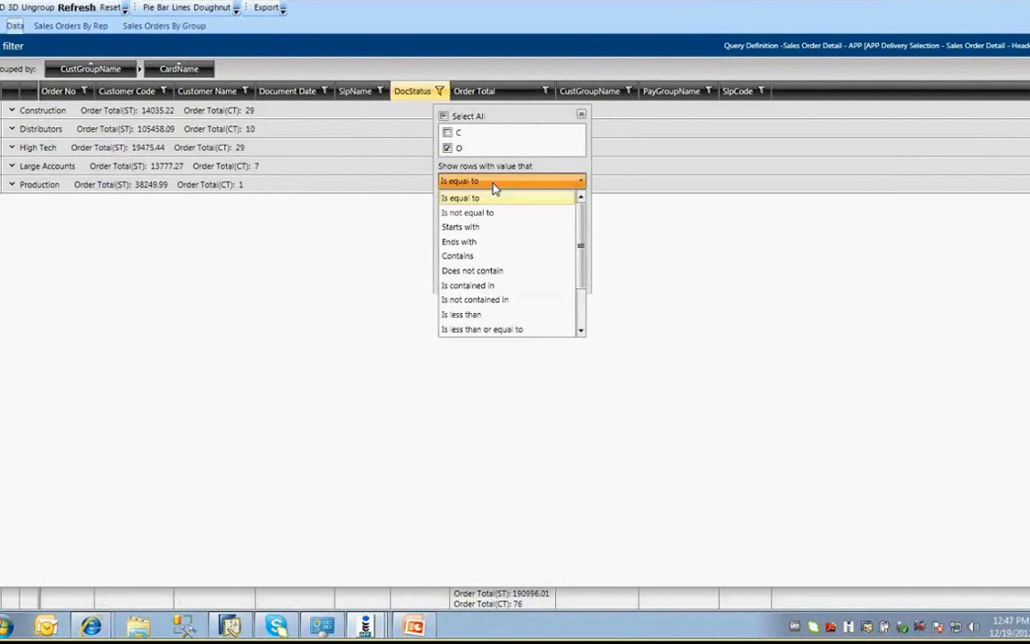
{"action": "mouse_move", "coordinate": [513, 178]}
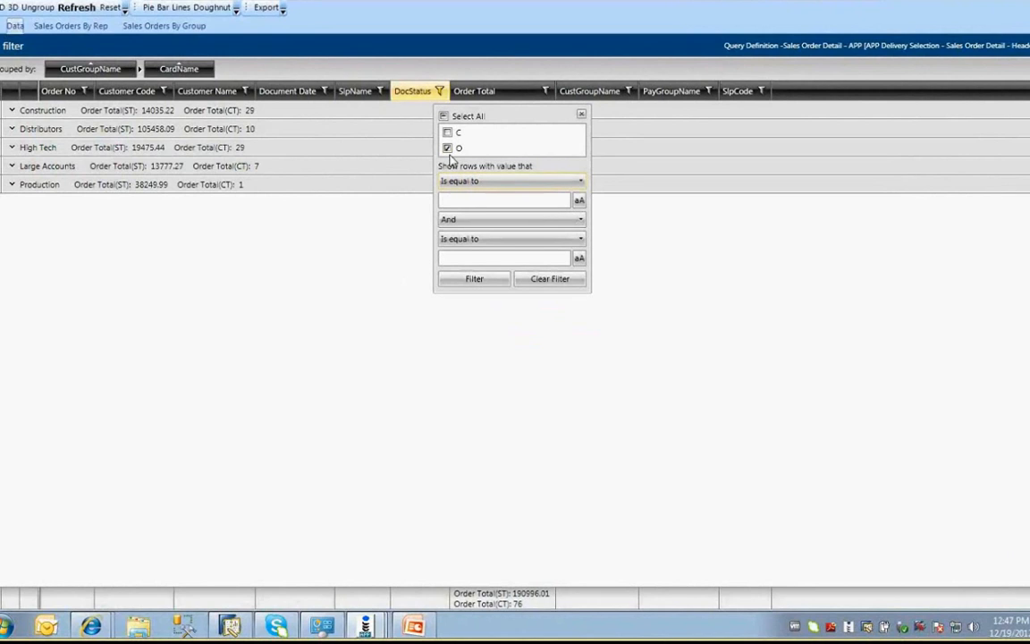
{"action": "left_click", "coordinate": [447, 147]}
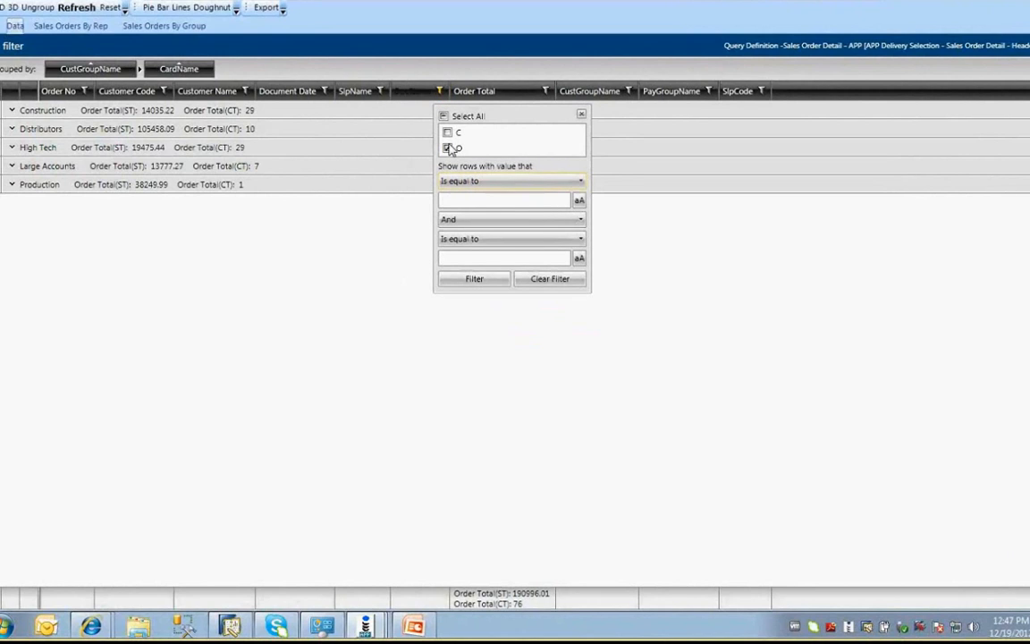
{"action": "left_click", "coordinate": [165, 25]}
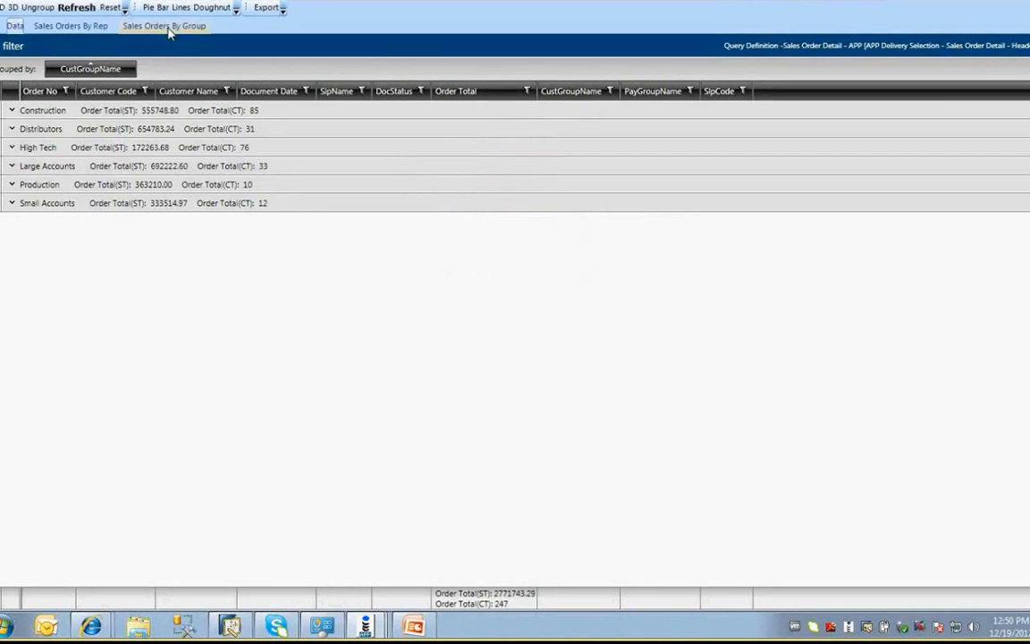
Show the Sales Orders By Group view that leads into the APP Charts Sales dashboard.
{"action": "left_click", "coordinate": [164, 25]}
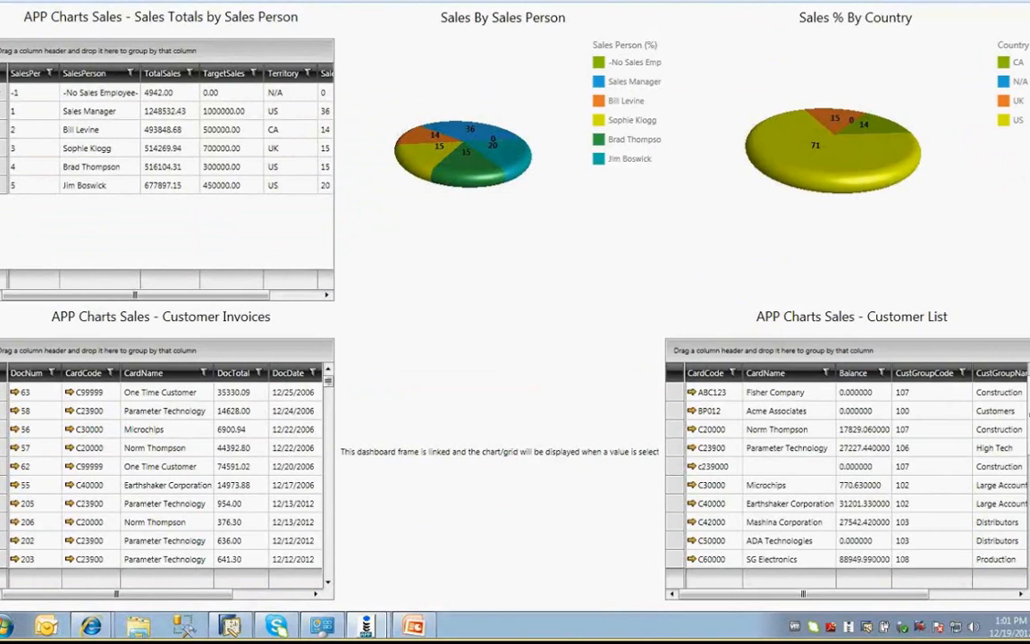
{"action": "left_click", "coordinate": [84, 129]}
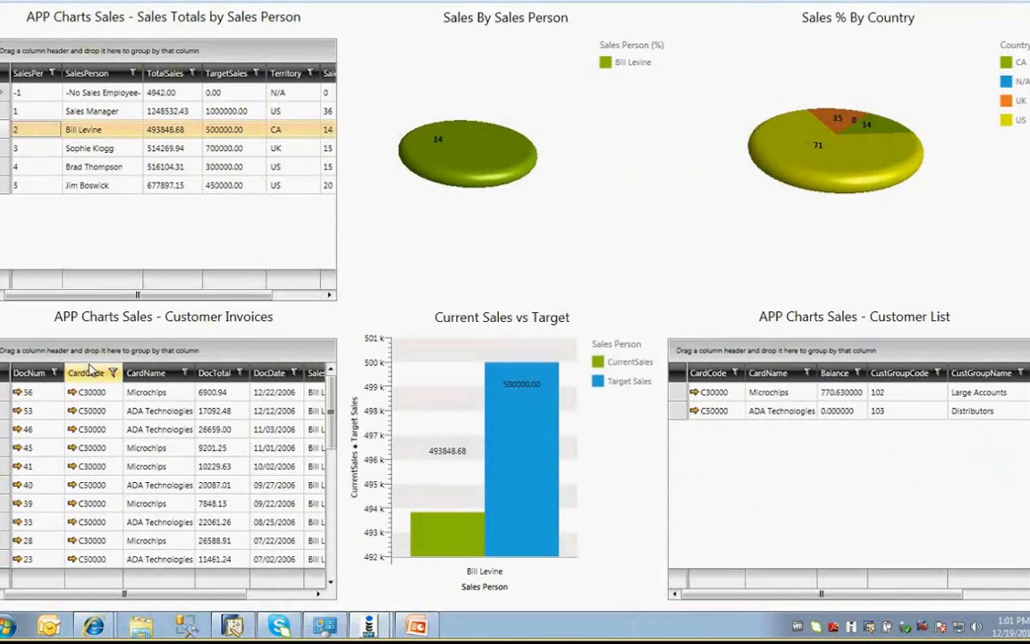
{"action": "mouse_move", "coordinate": [90, 322]}
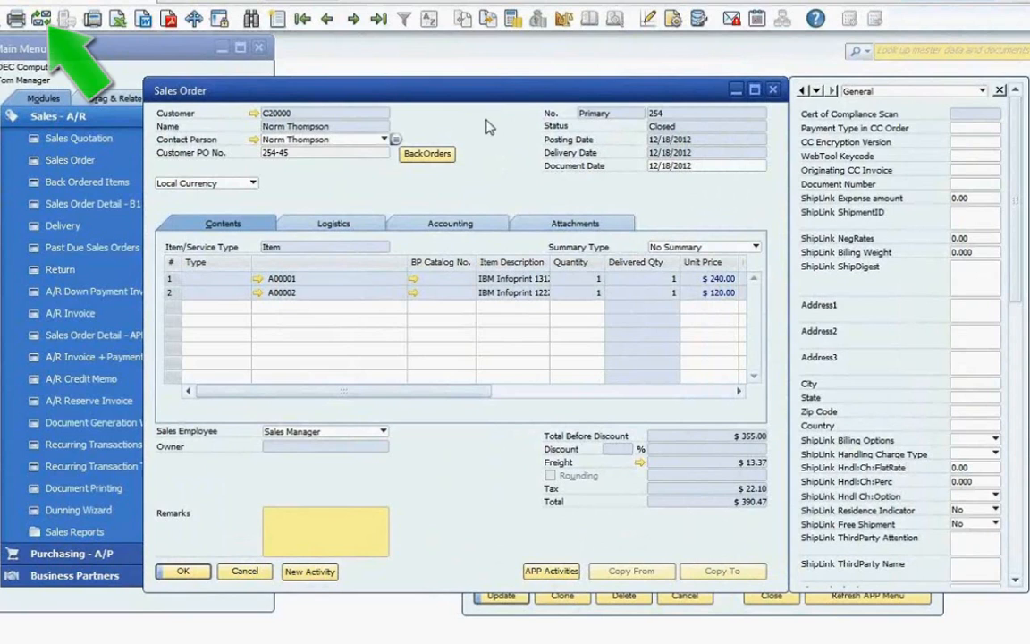
{"action": "mouse_move", "coordinate": [998, 101]}
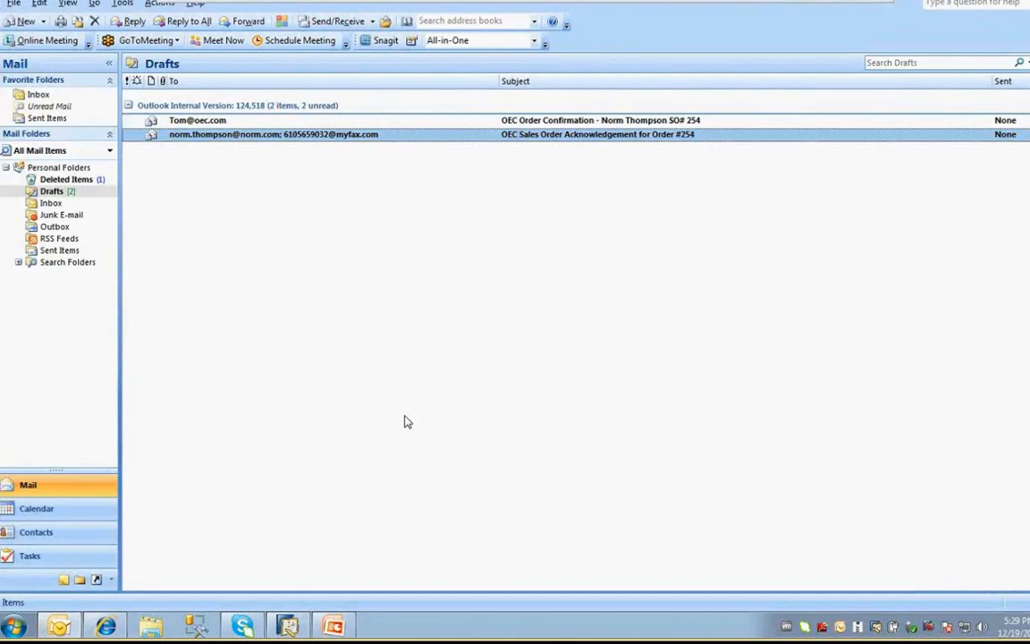
{"action": "mouse_move", "coordinate": [290, 190]}
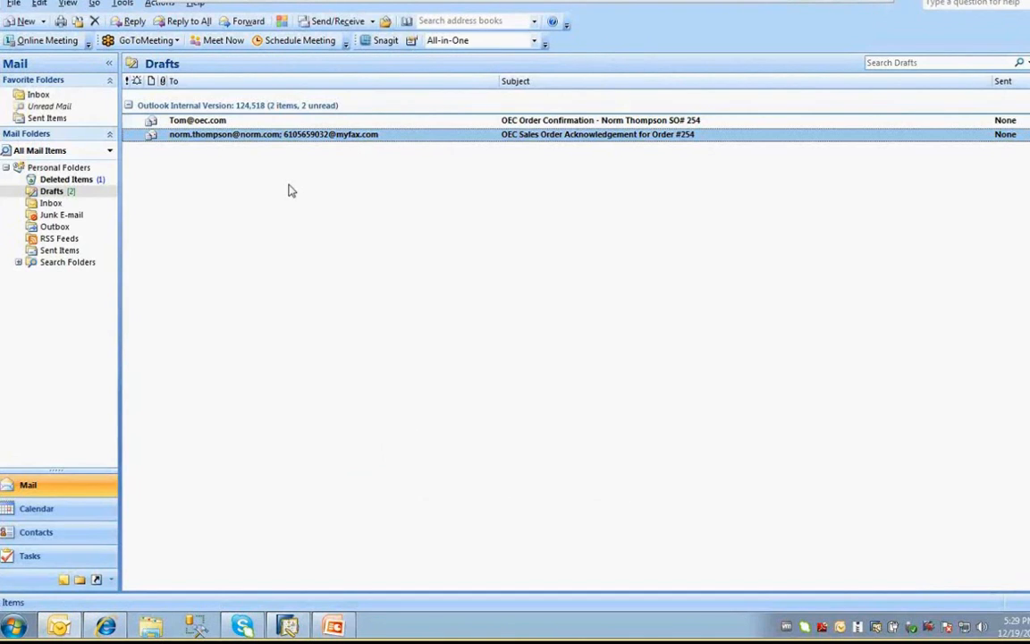
{"action": "mouse_move", "coordinate": [301, 139]}
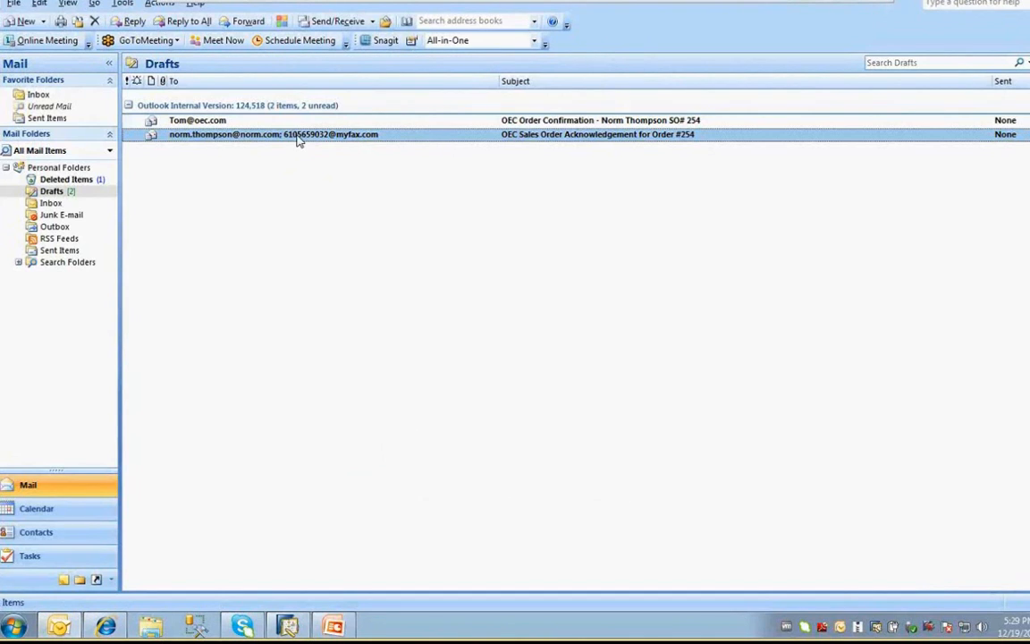
Review the order 254 acknowledgement and Norm Thompson SO# 254 confirmation drafts, then return to SAP.
{"action": "double_click", "coordinate": [272, 134]}
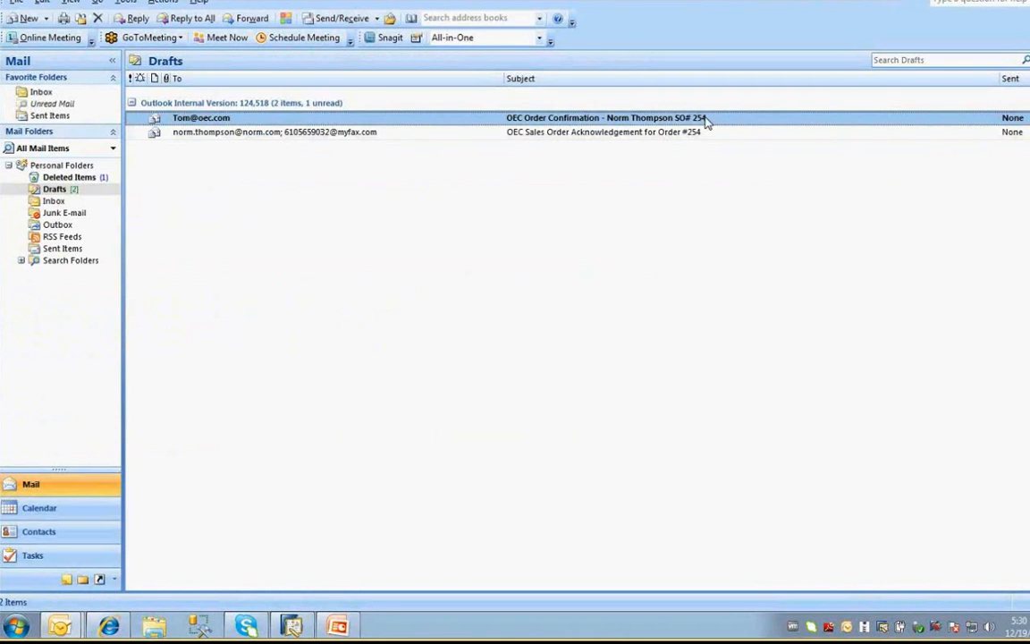
{"action": "double_click", "coordinate": [200, 118]}
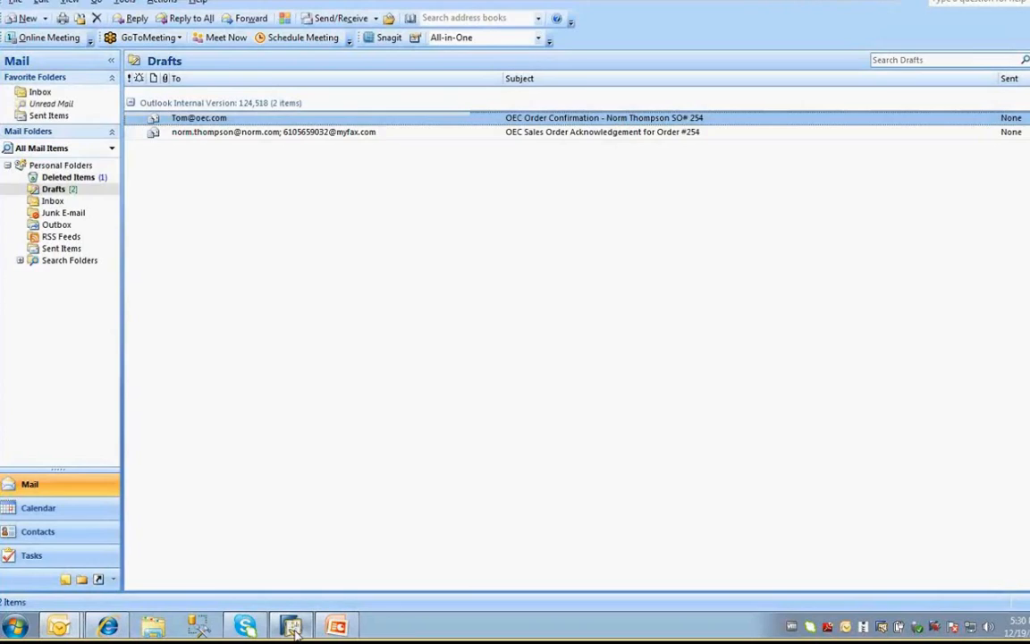
{"action": "left_click", "coordinate": [243, 624]}
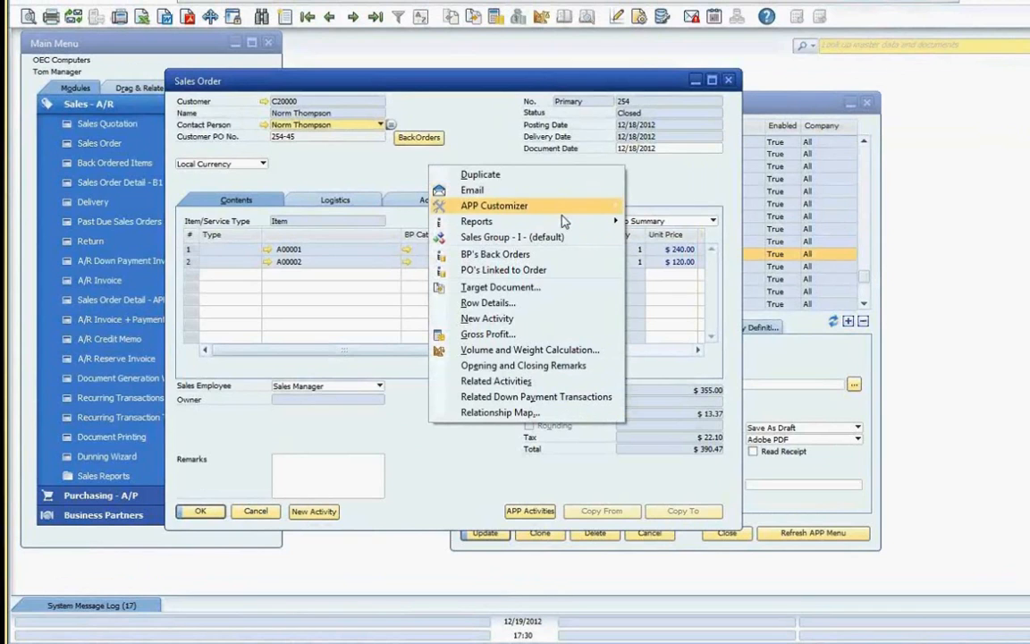
View the SO# 254 email activity's content, its linked sales order and attached confirmation file.
{"action": "left_click", "coordinate": [496, 382]}
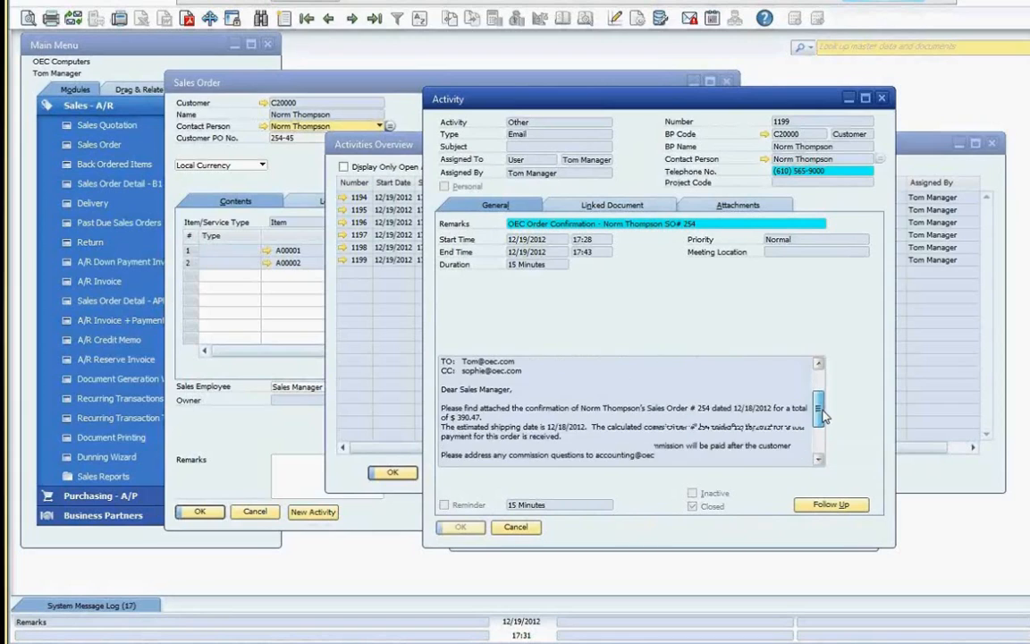
{"action": "scroll", "scroll_direction": "down", "scroll_amount": 3}
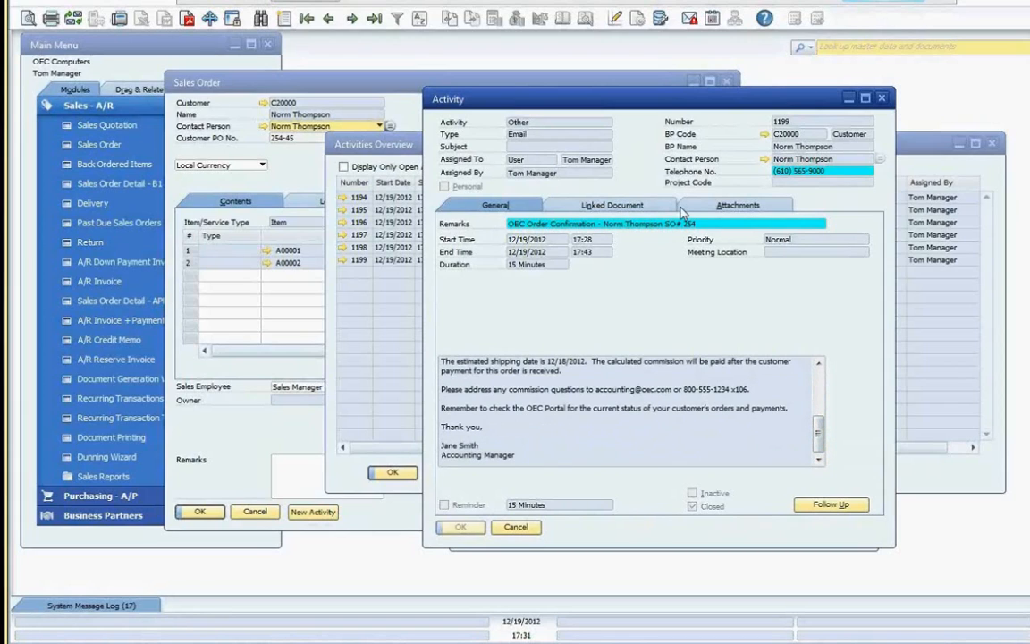
{"action": "left_click", "coordinate": [615, 204]}
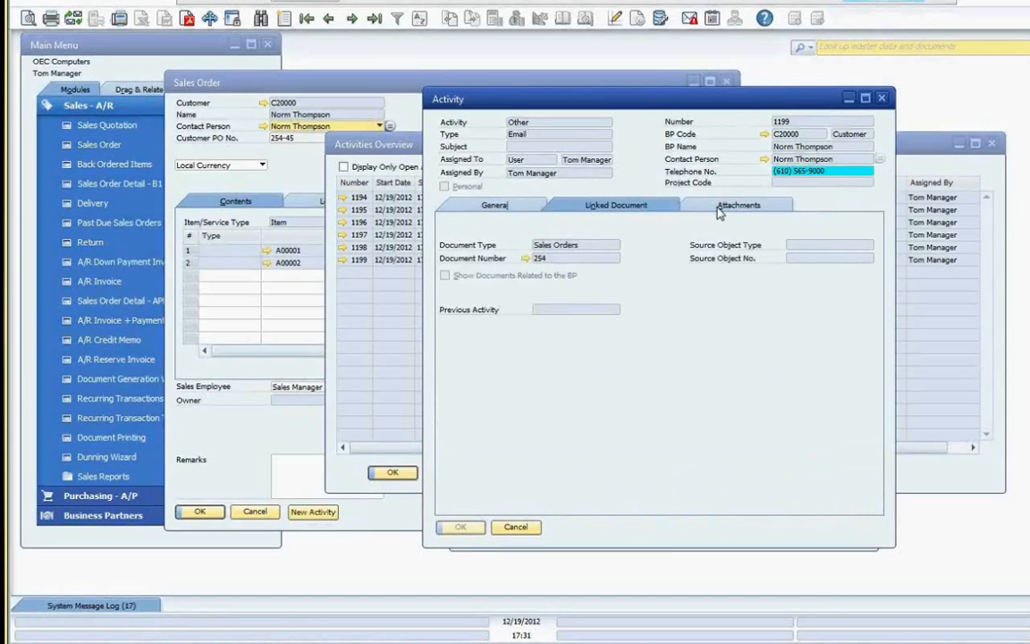
{"action": "left_click", "coordinate": [739, 204]}
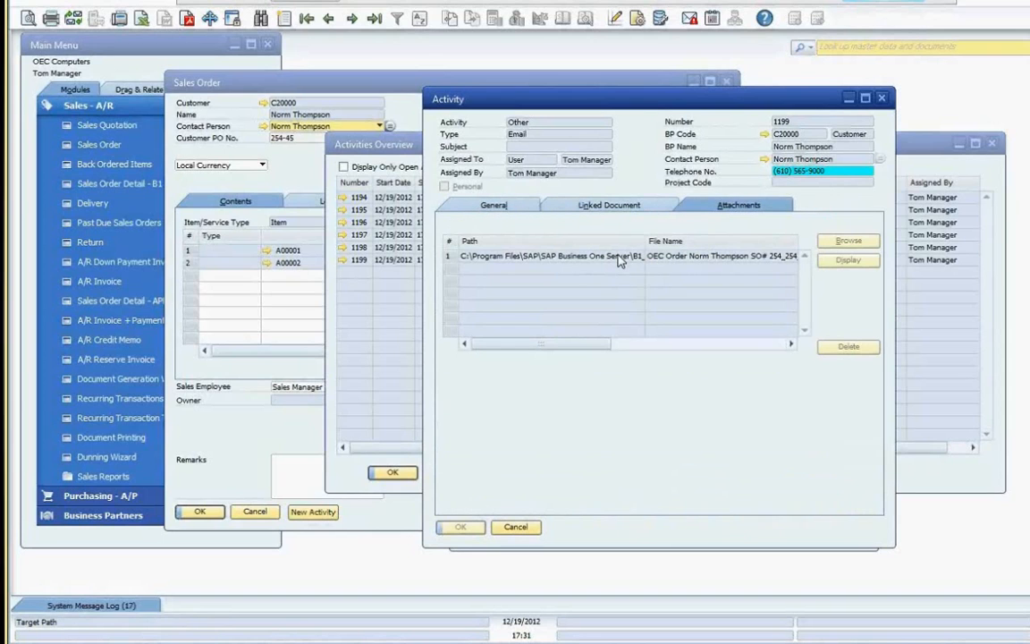